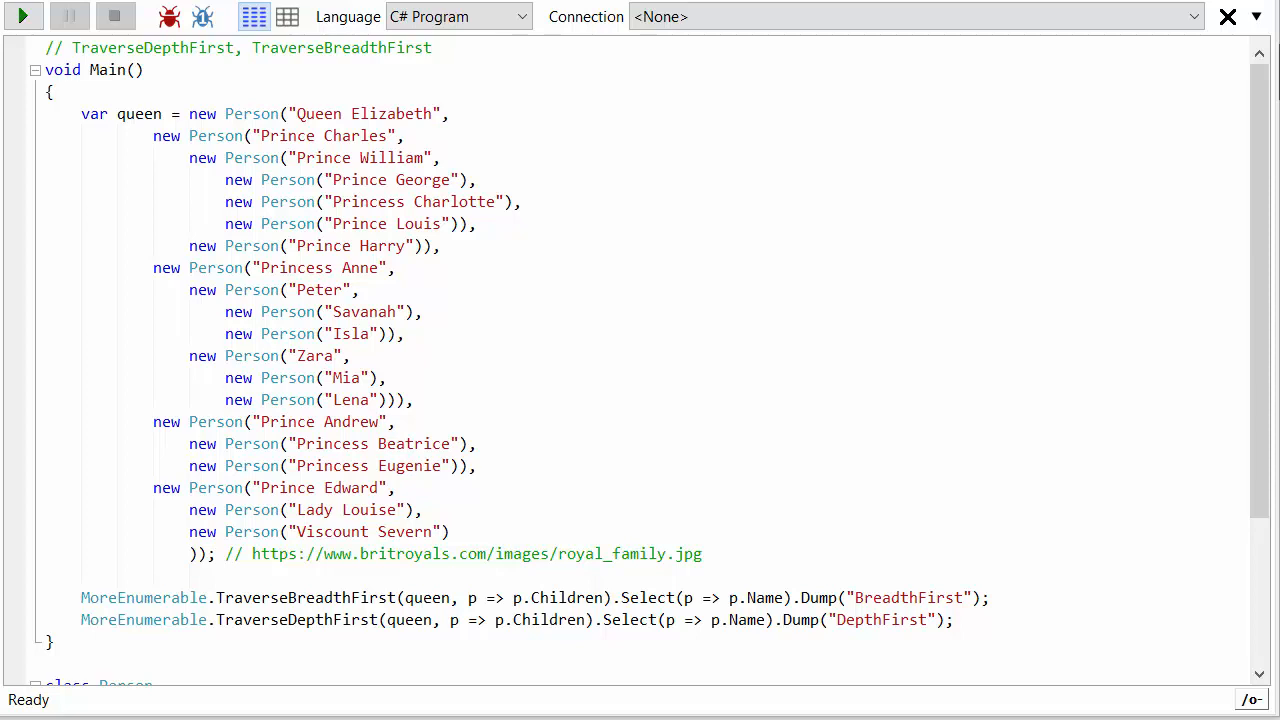
mouse_move(310, 62)
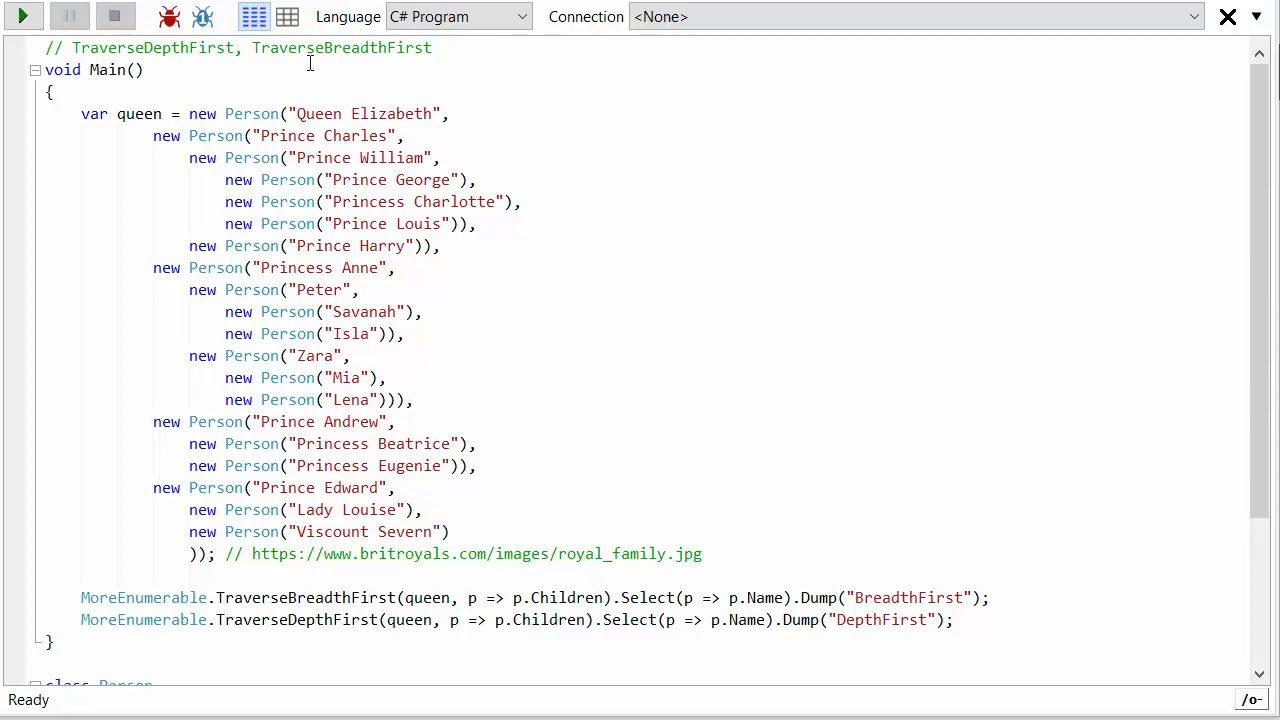
mouse_move(605, 405)
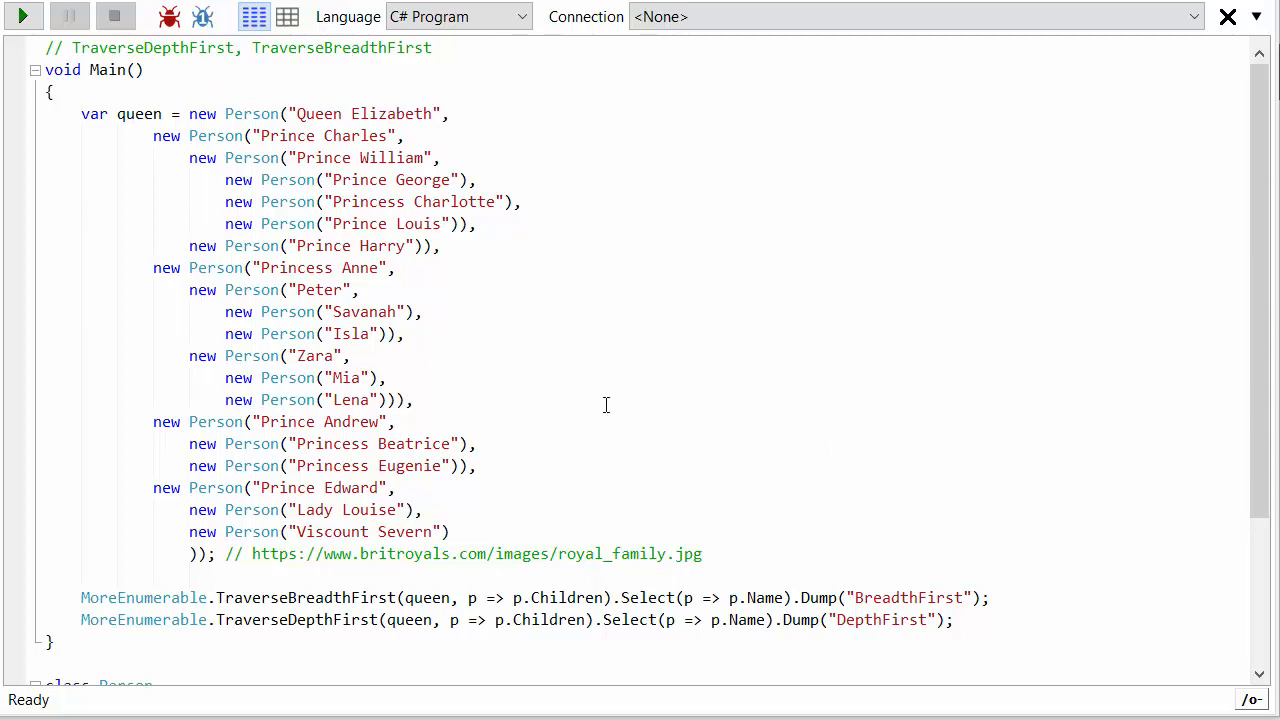
mouse_move(620, 330)
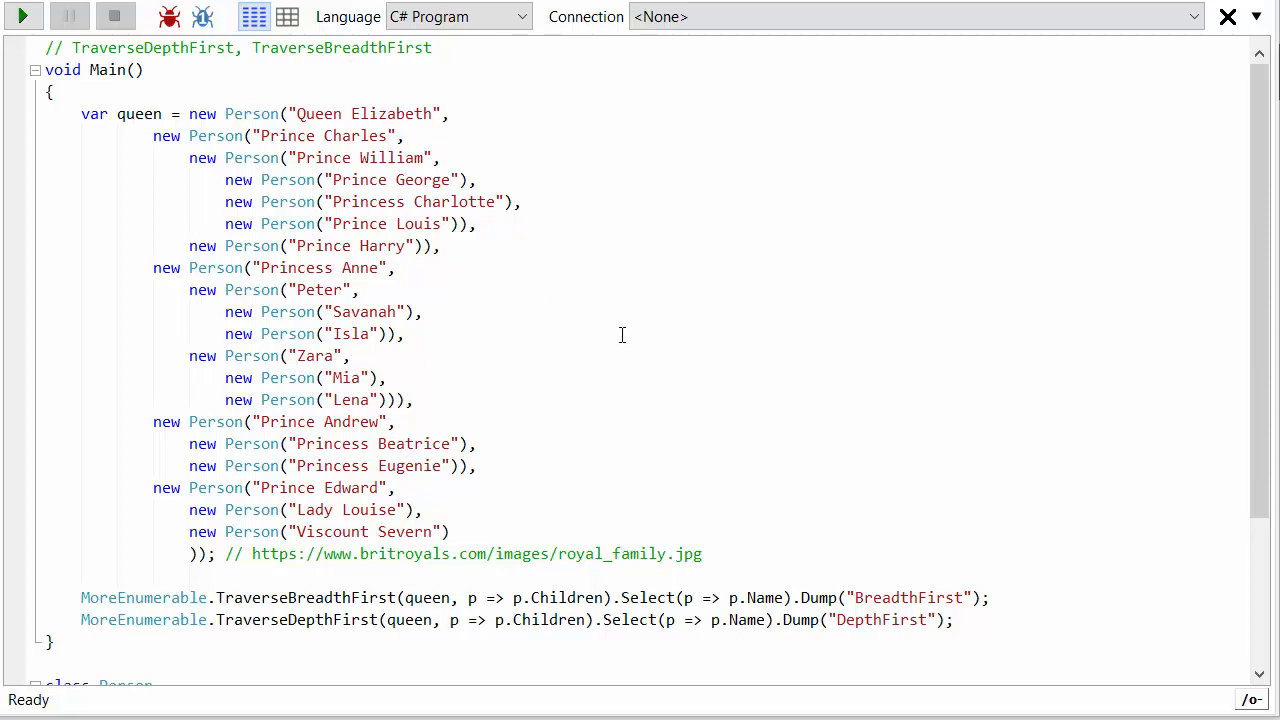
- Scroll the editor to the Person class with its name, children constructor and Name/Children properties
scroll("down", 3)
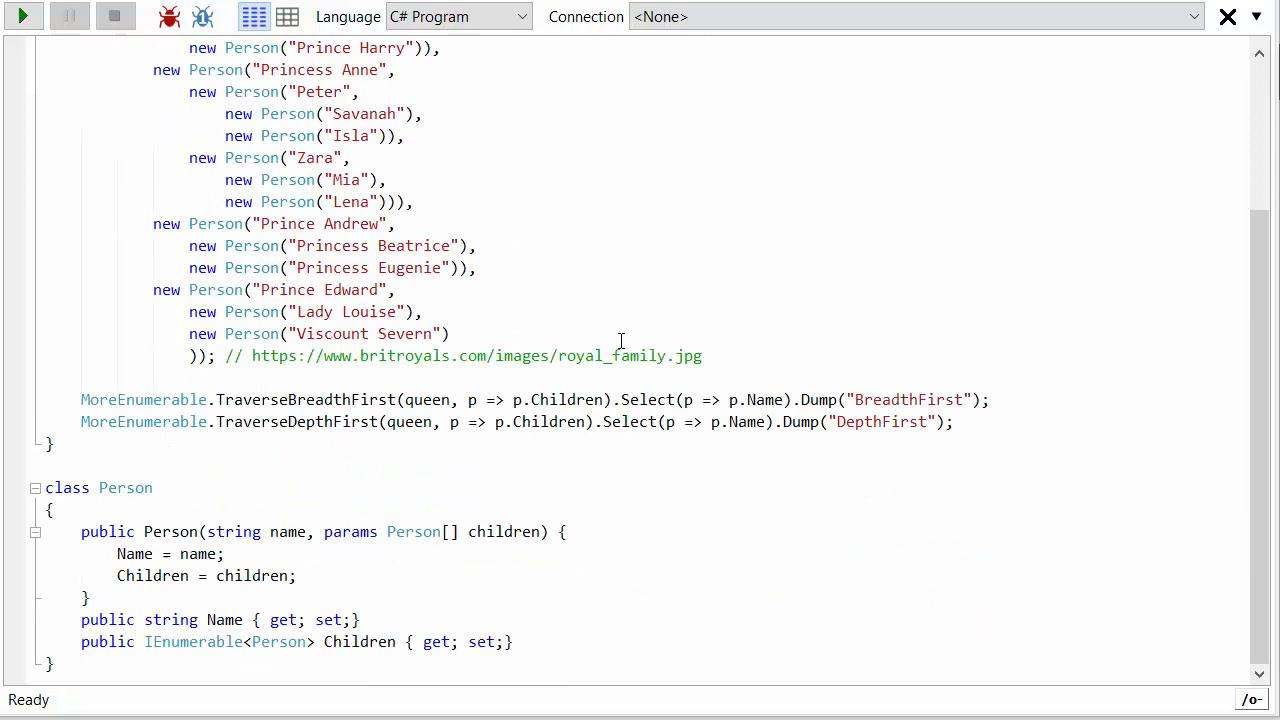
mouse_move(281, 564)
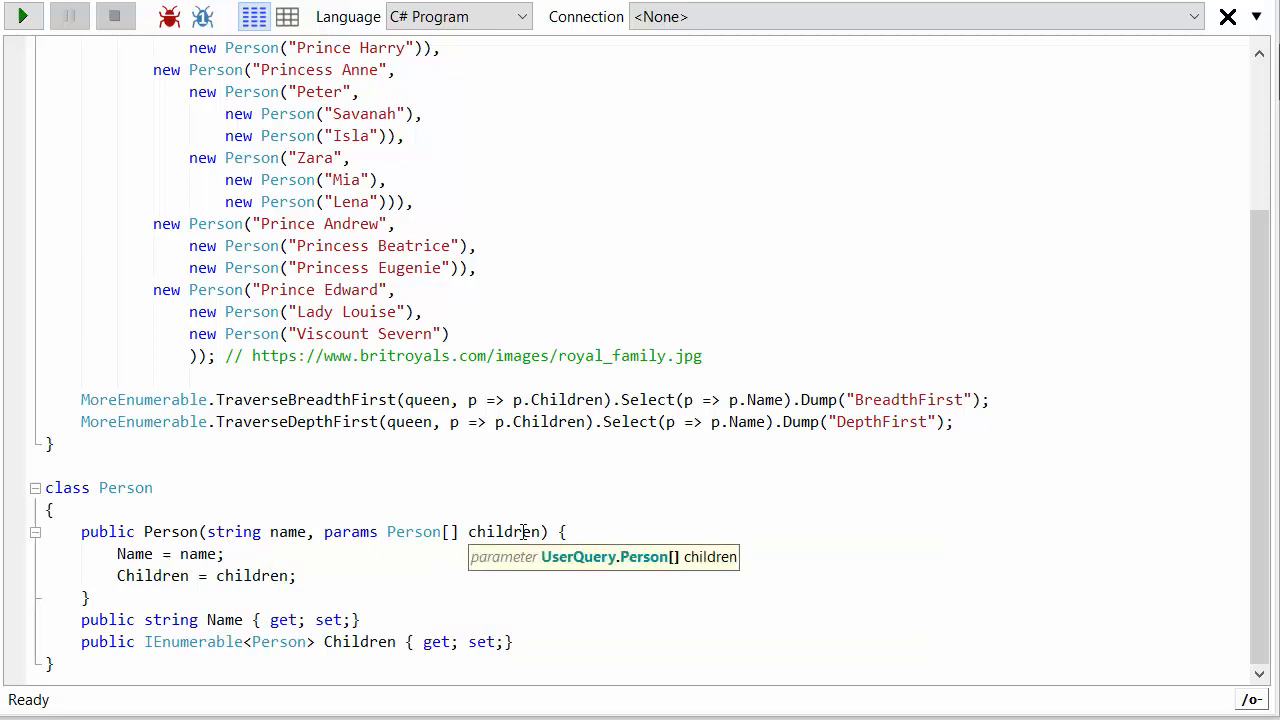
mouse_move(280, 642)
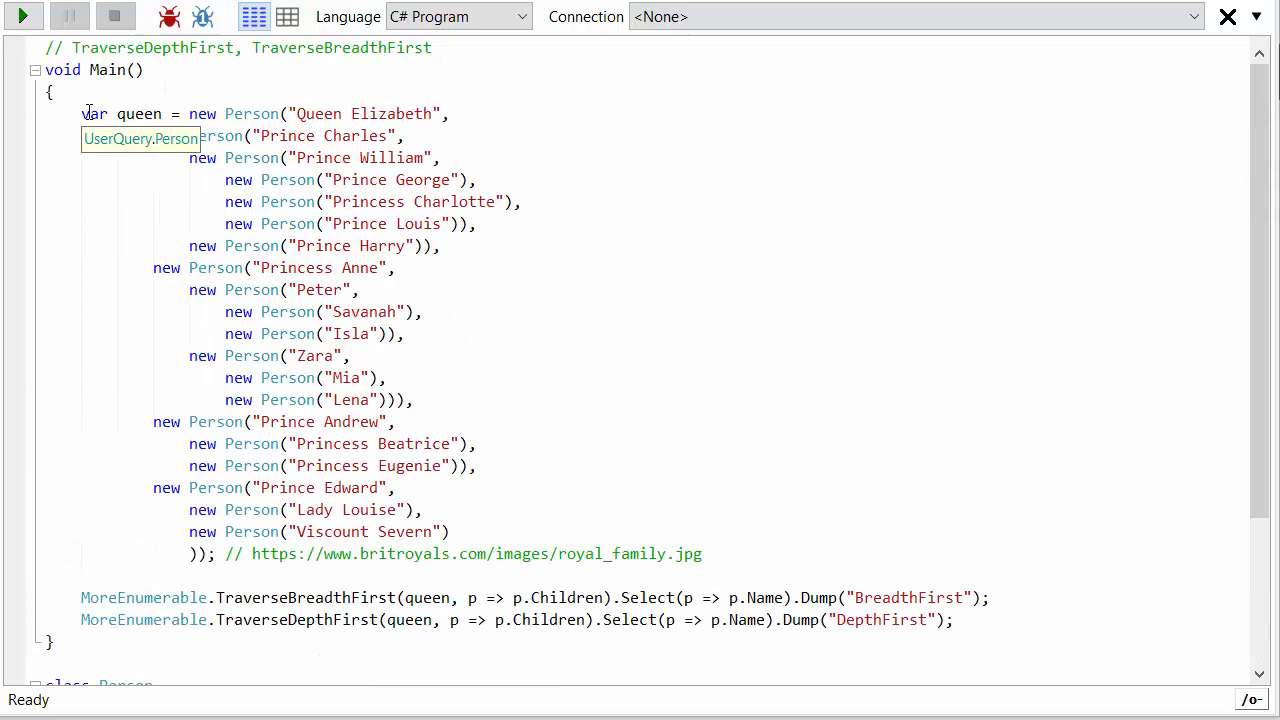
left_click_drag(82, 113, 478, 465)
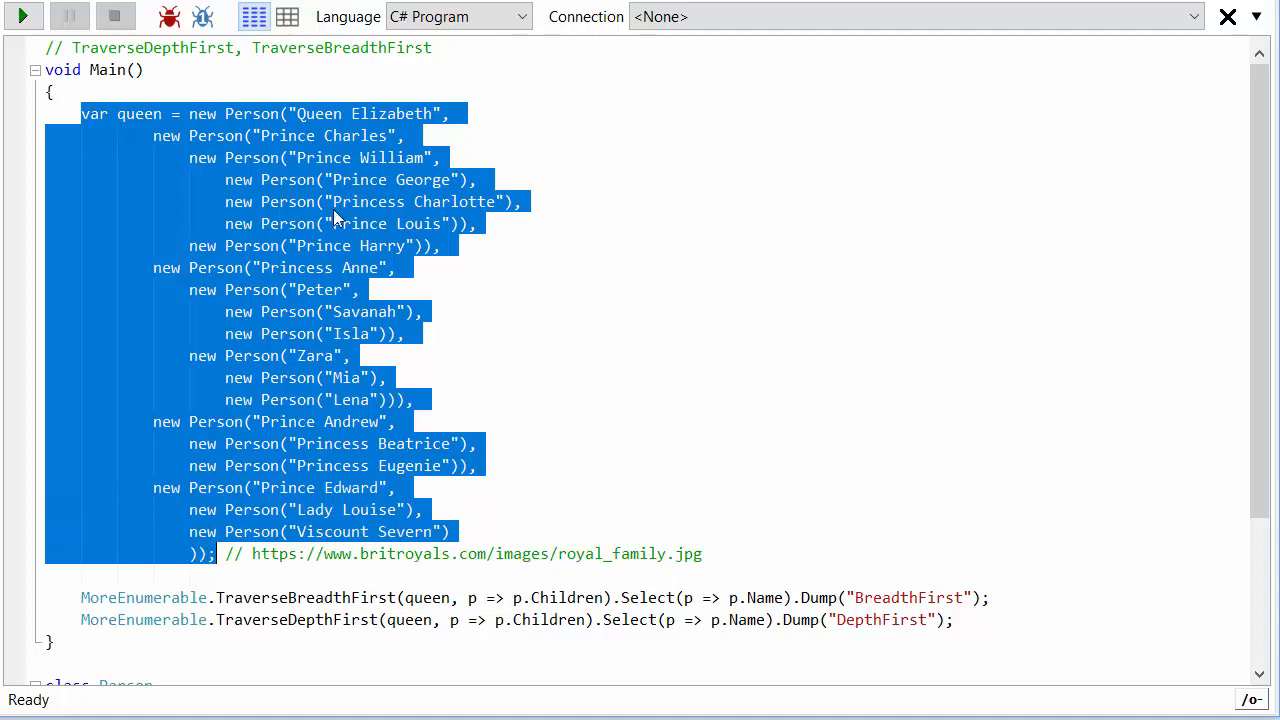
mouse_move(657, 360)
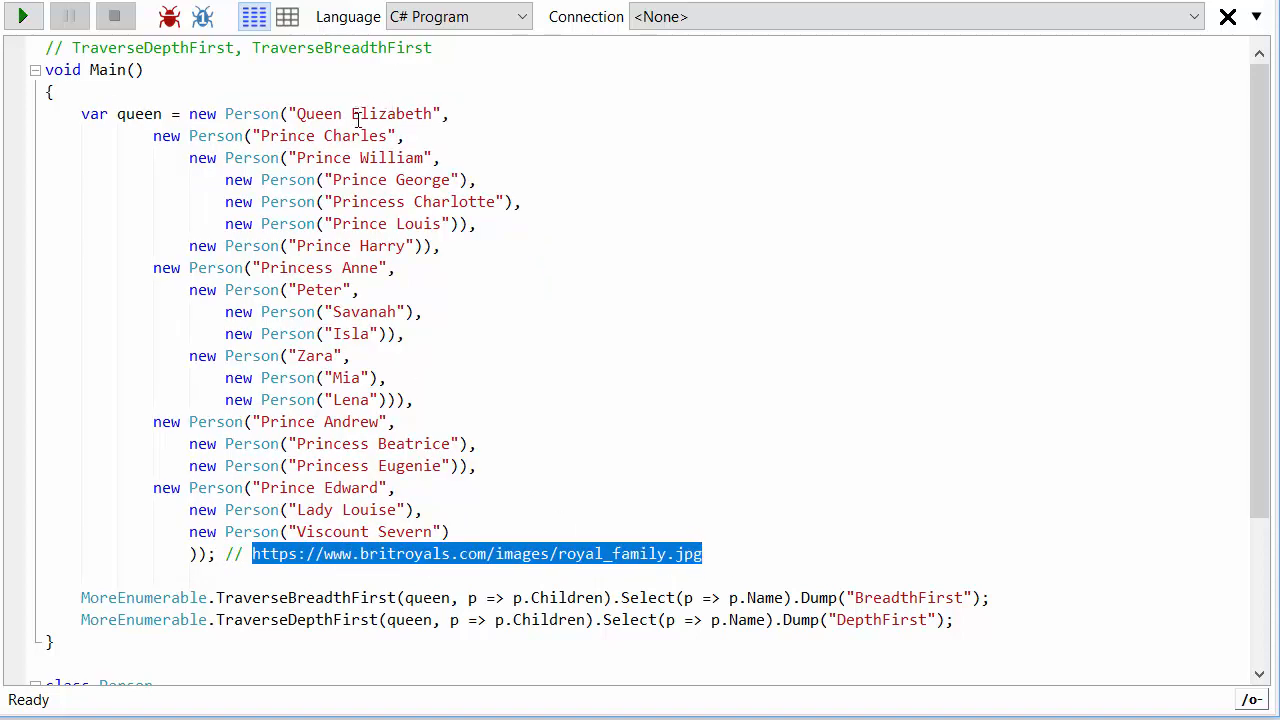
mouse_move(328, 162)
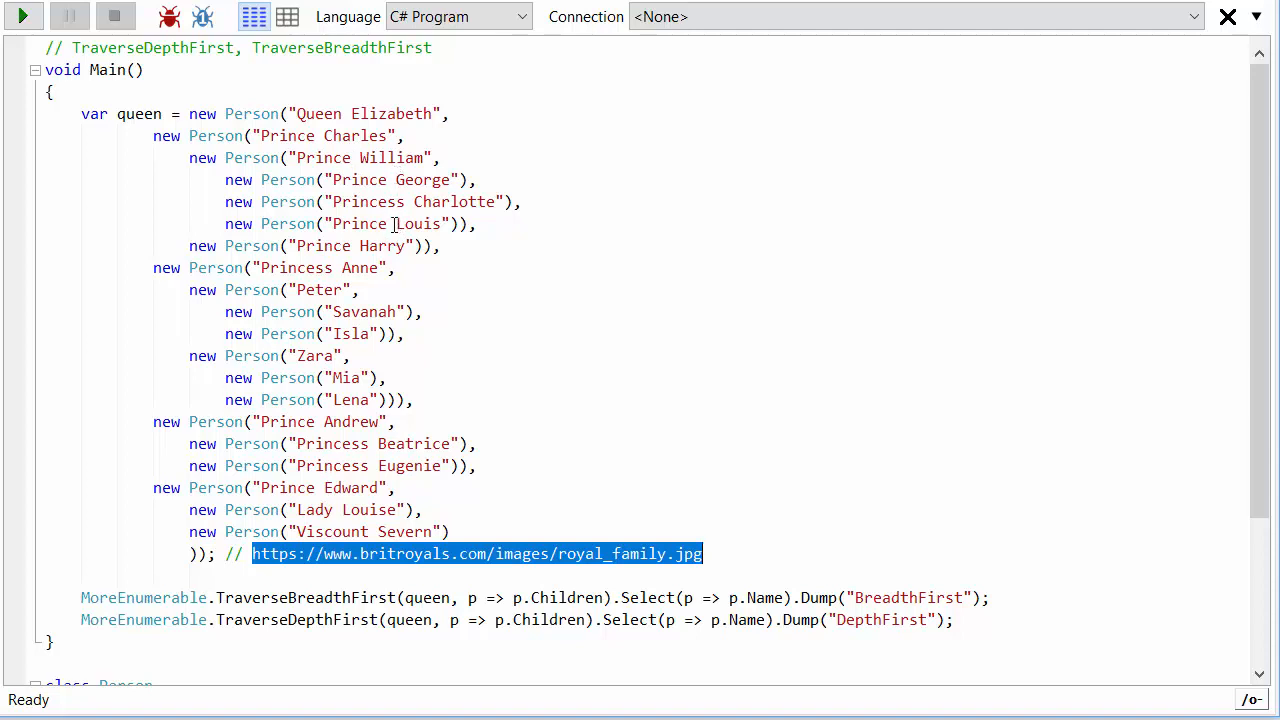
left_click(400, 487)
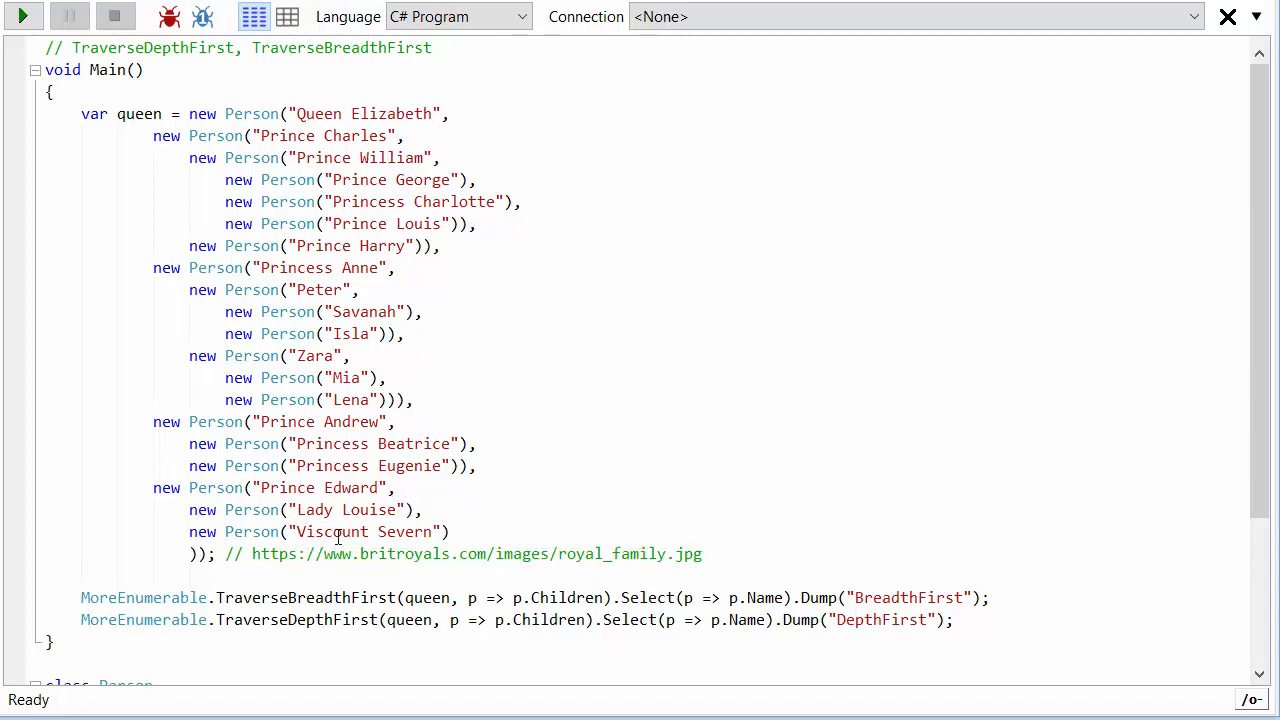
mouse_move(429, 583)
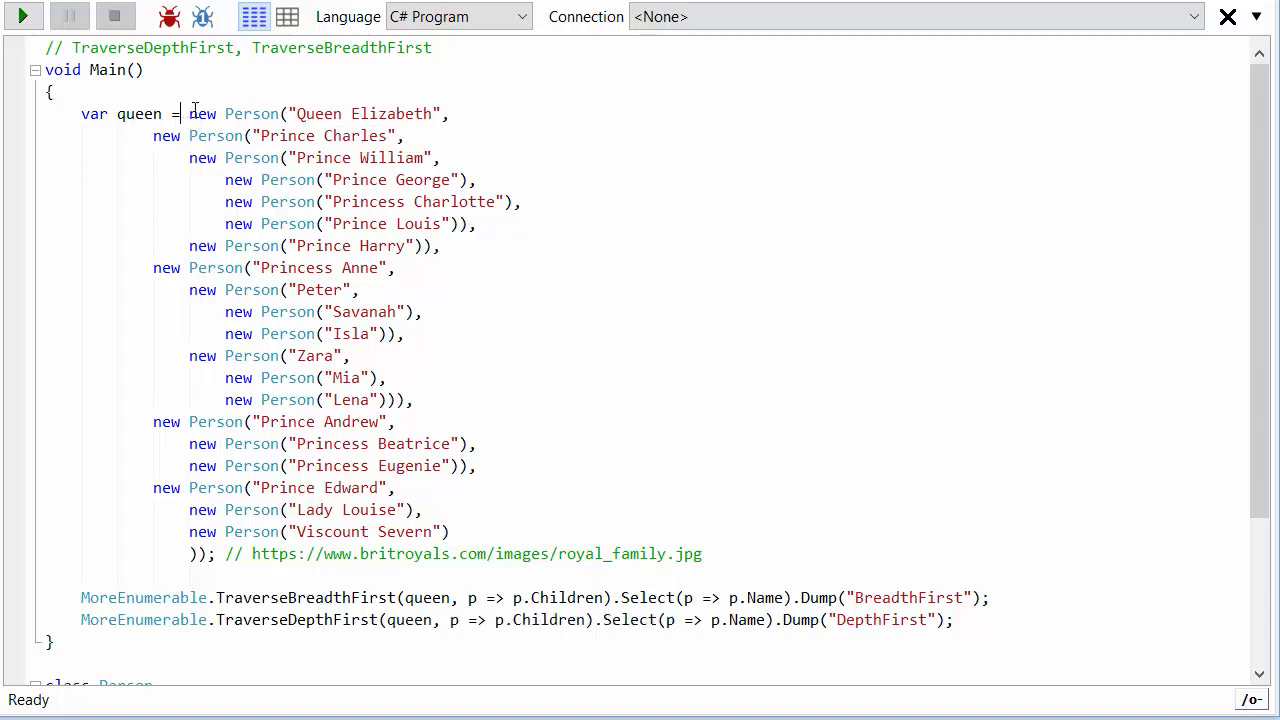
left_click_drag(189, 113, 451, 531)
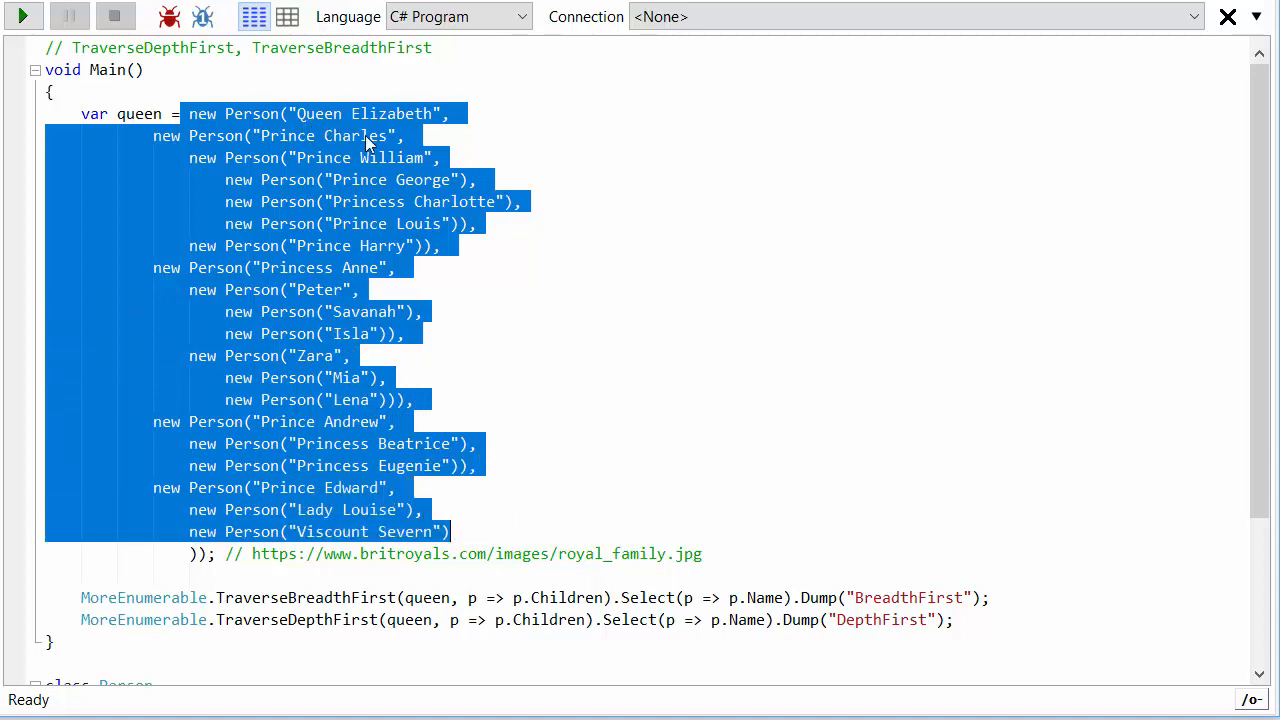
mouse_move(320, 576)
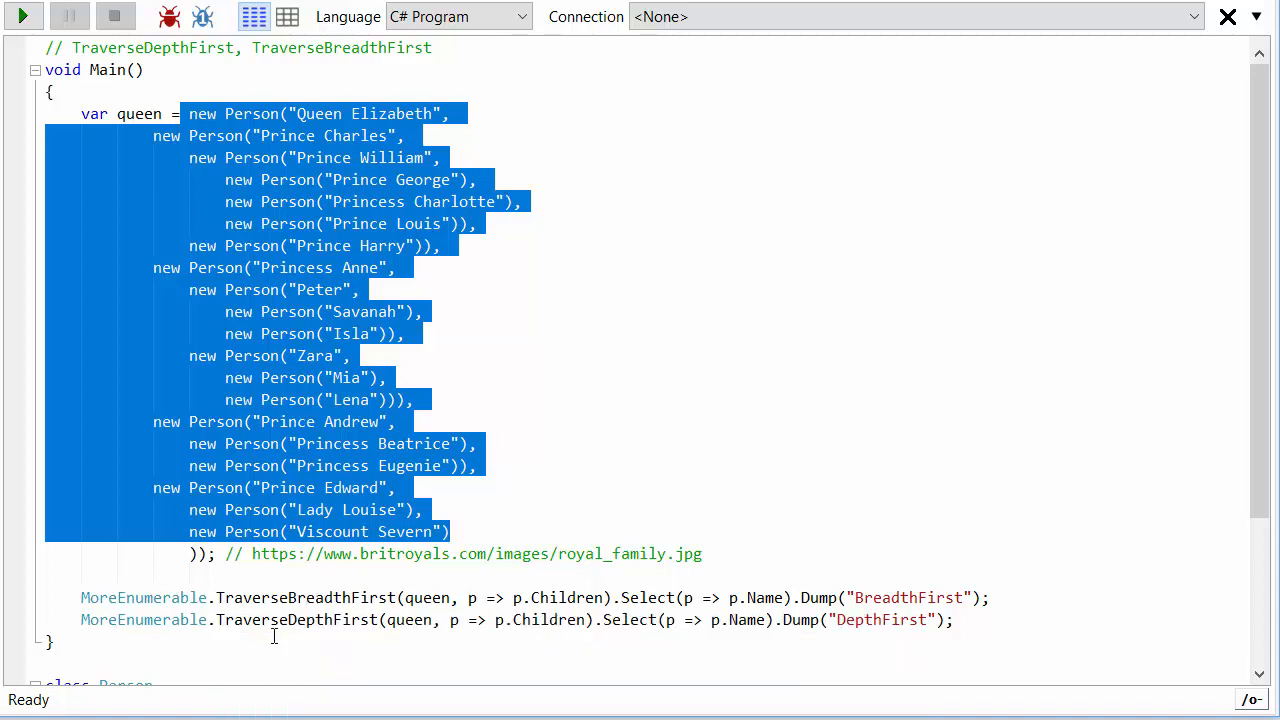
left_click(610, 489)
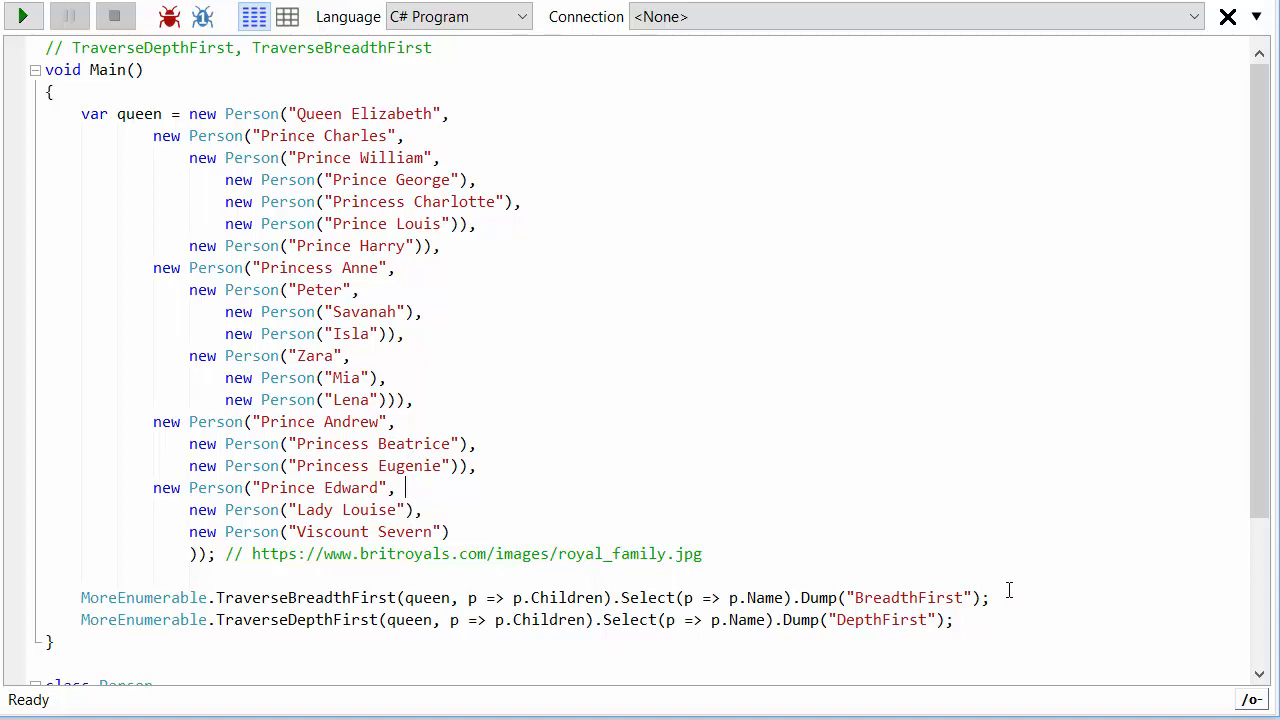
double_click(930, 597)
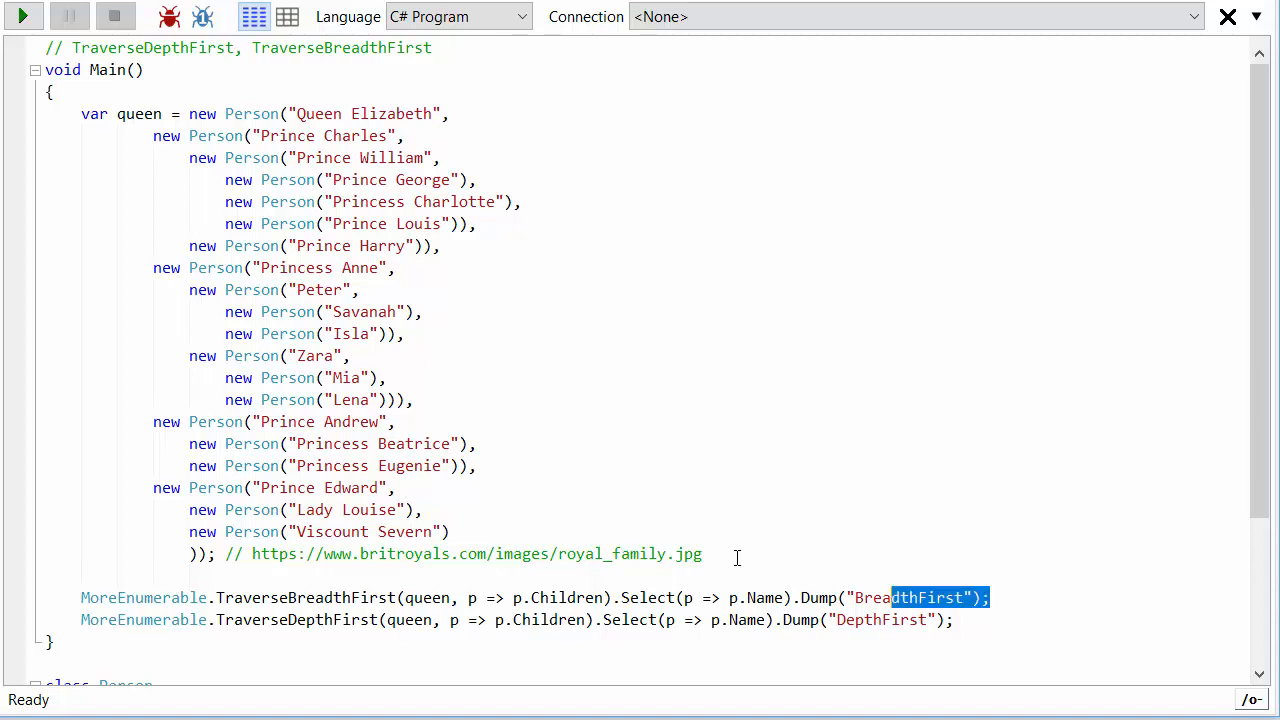
- Run the family-tree program and scroll into the BreadthFirst name list
left_click(22, 17)
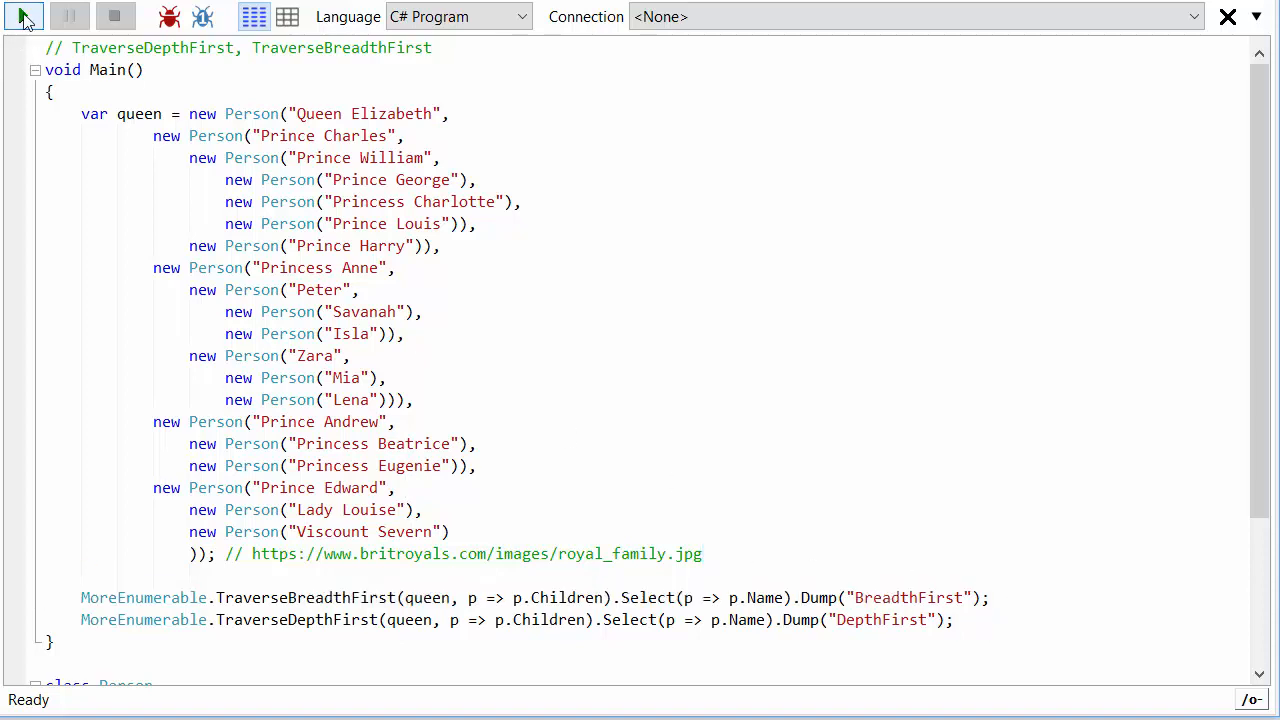
left_click(23, 16)
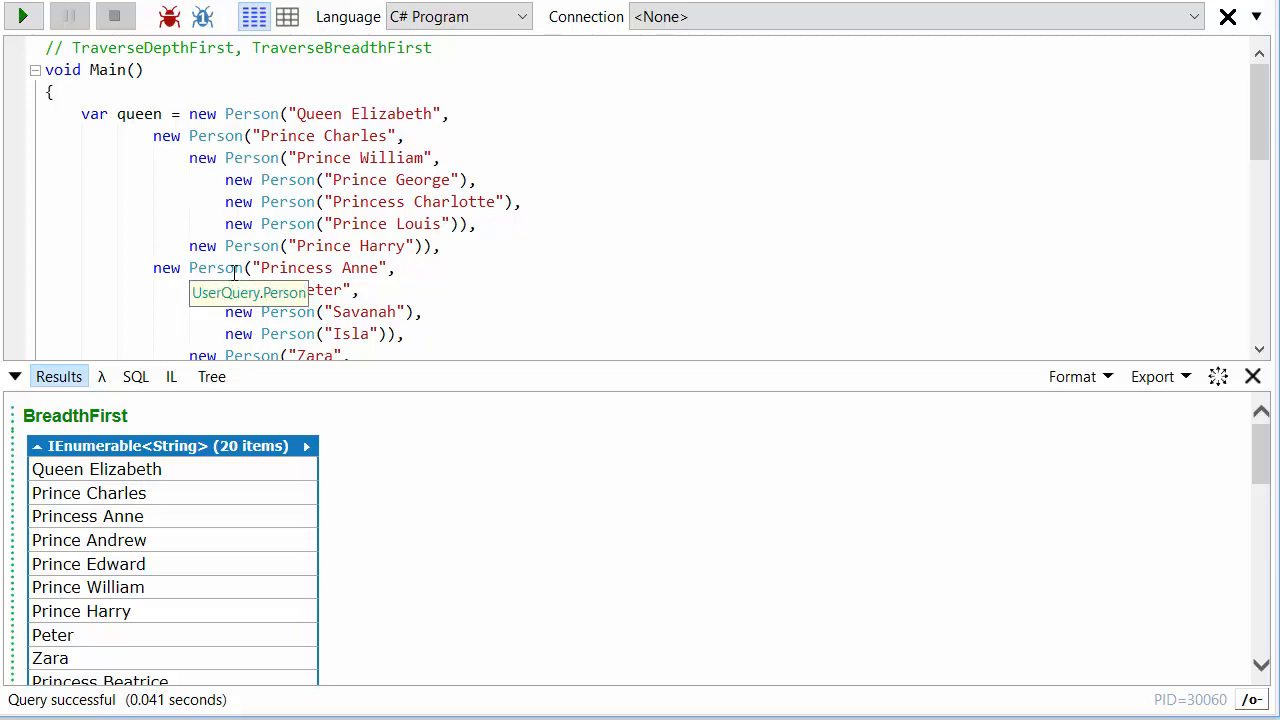
scroll("down", 3)
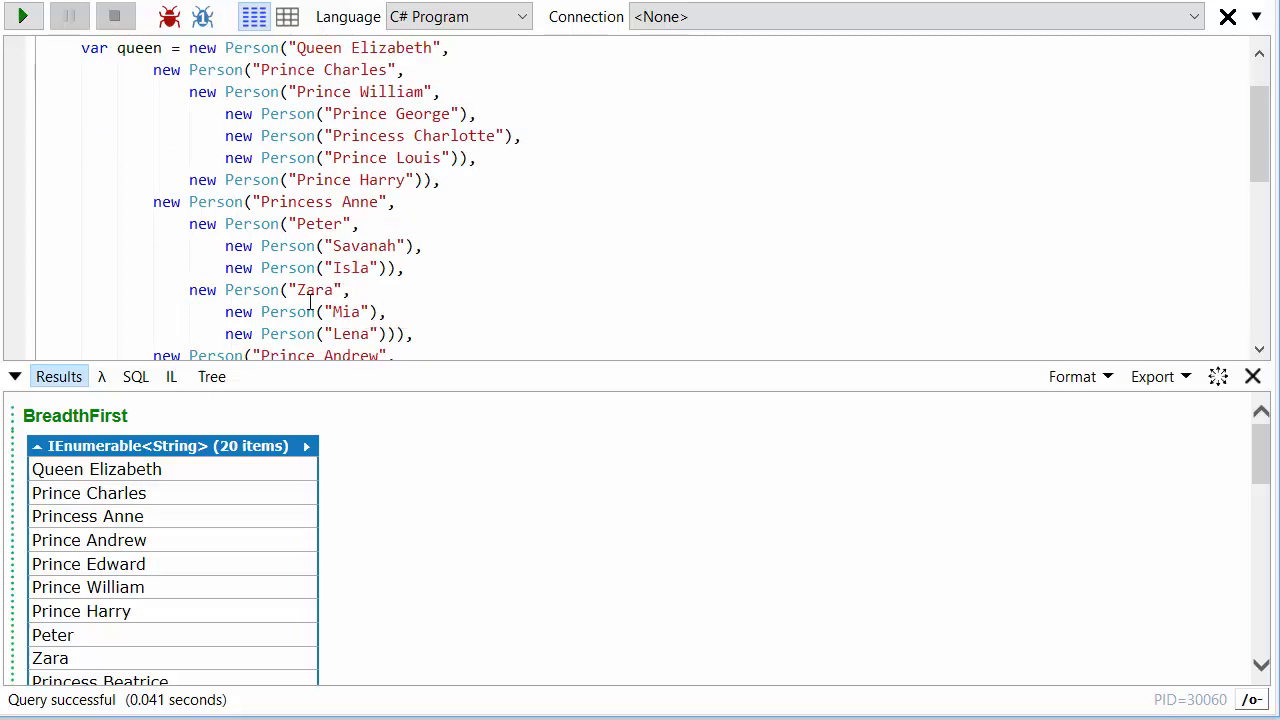
scroll("down", 3)
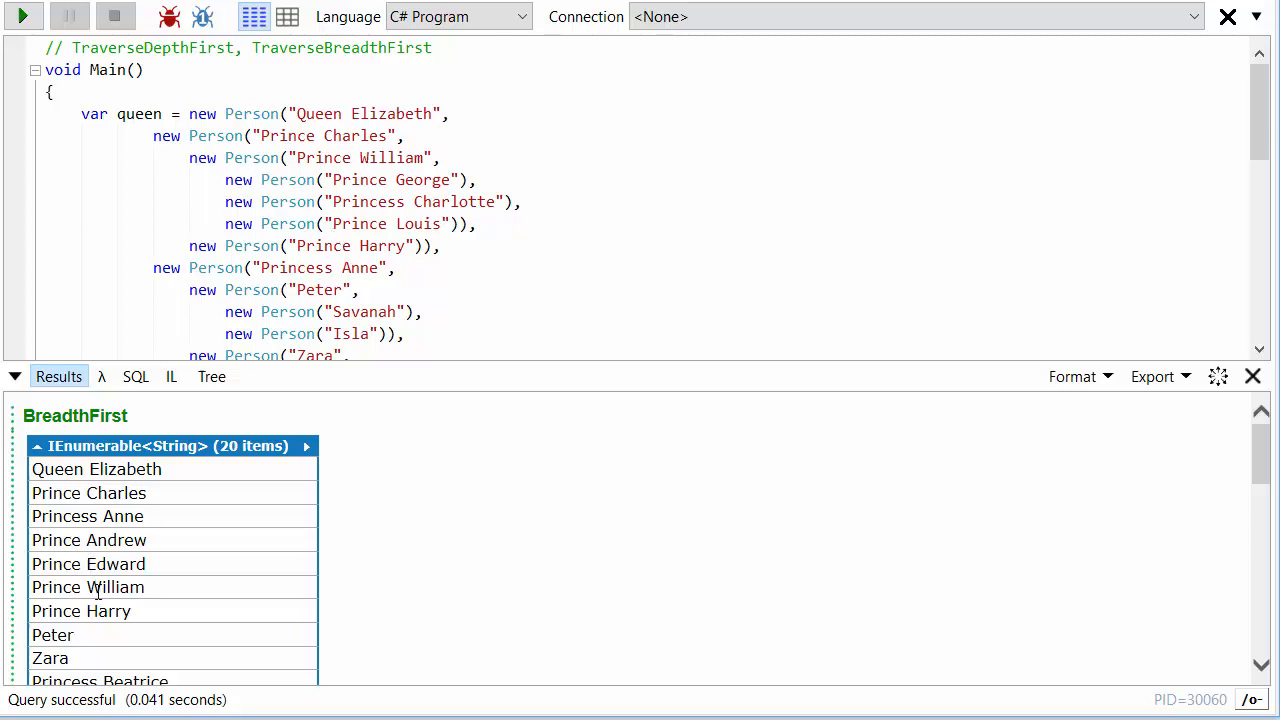
mouse_move(322, 270)
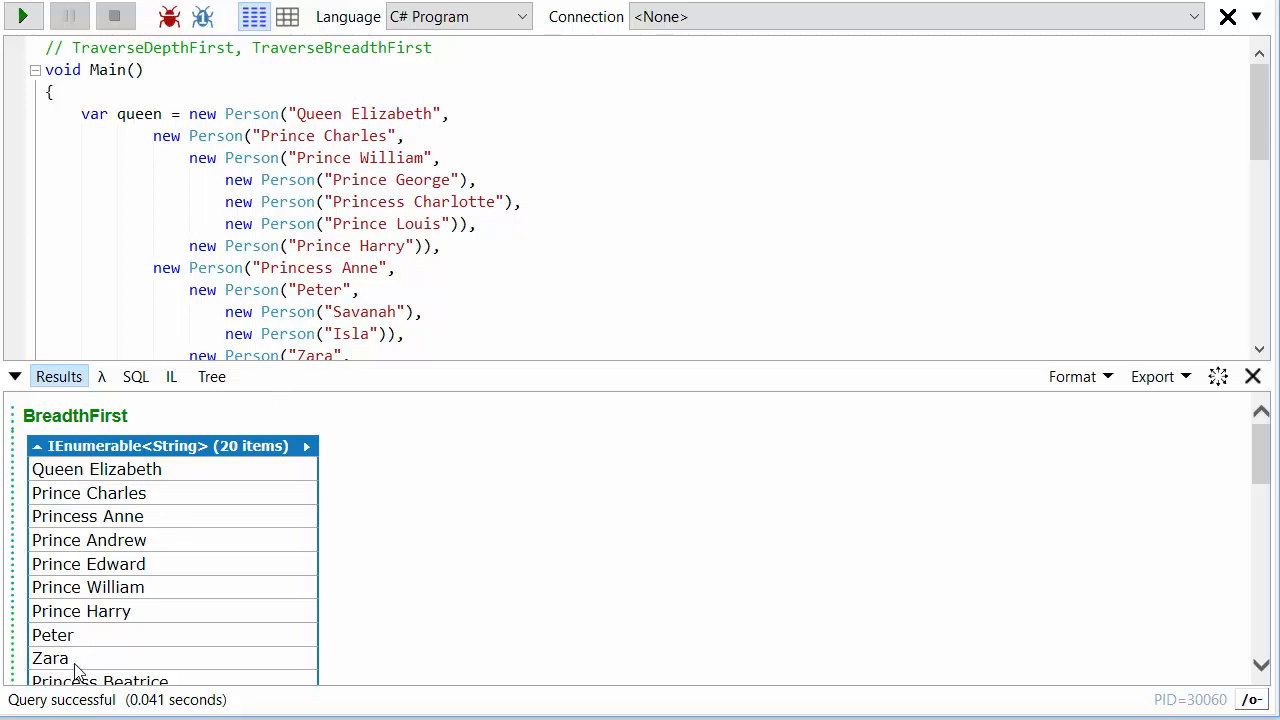
mouse_move(113, 617)
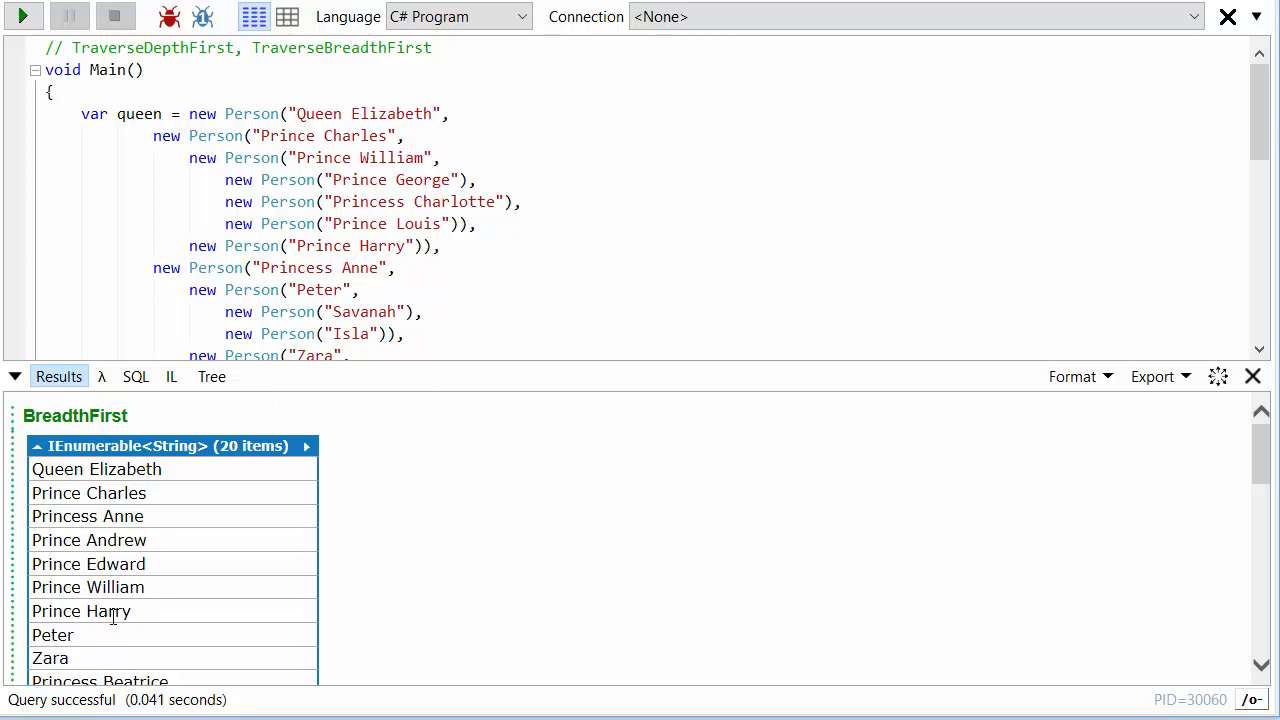
- Select the great-grandchildren rows, Prince George through Savanah, in the BreadthFirst list
scroll("down", 3)
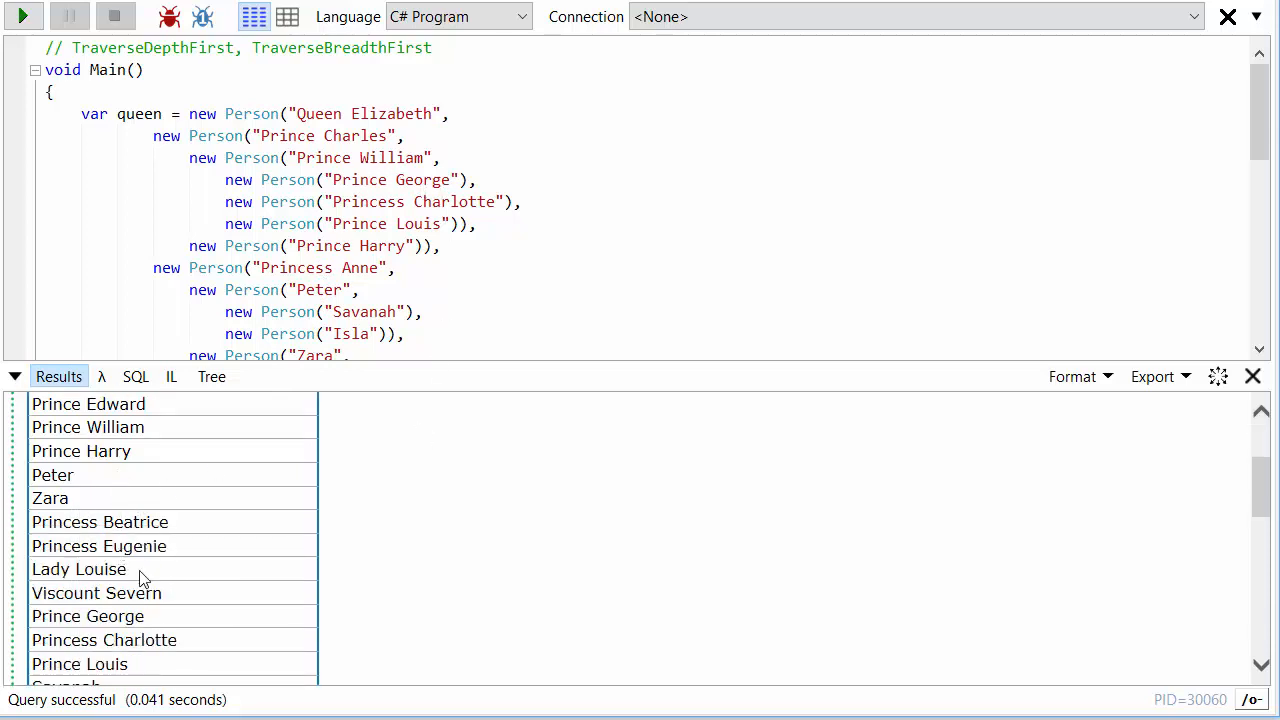
scroll("down", 3)
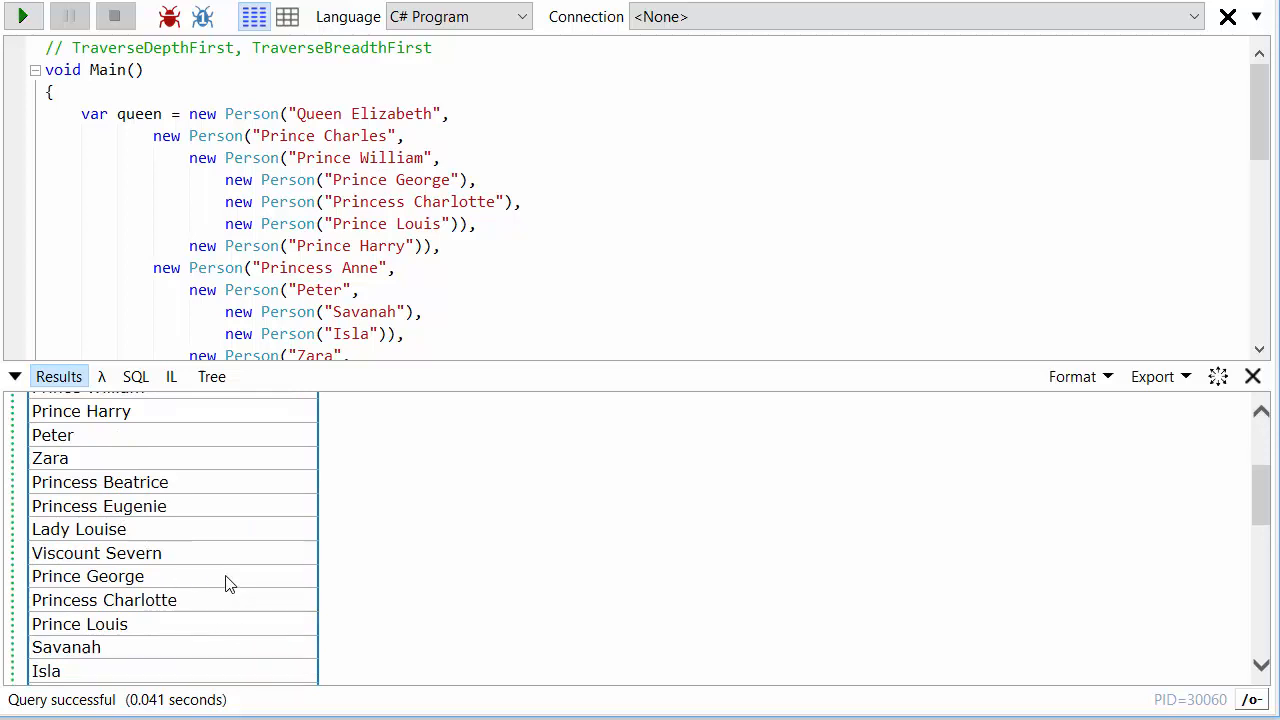
double_click(55, 576)
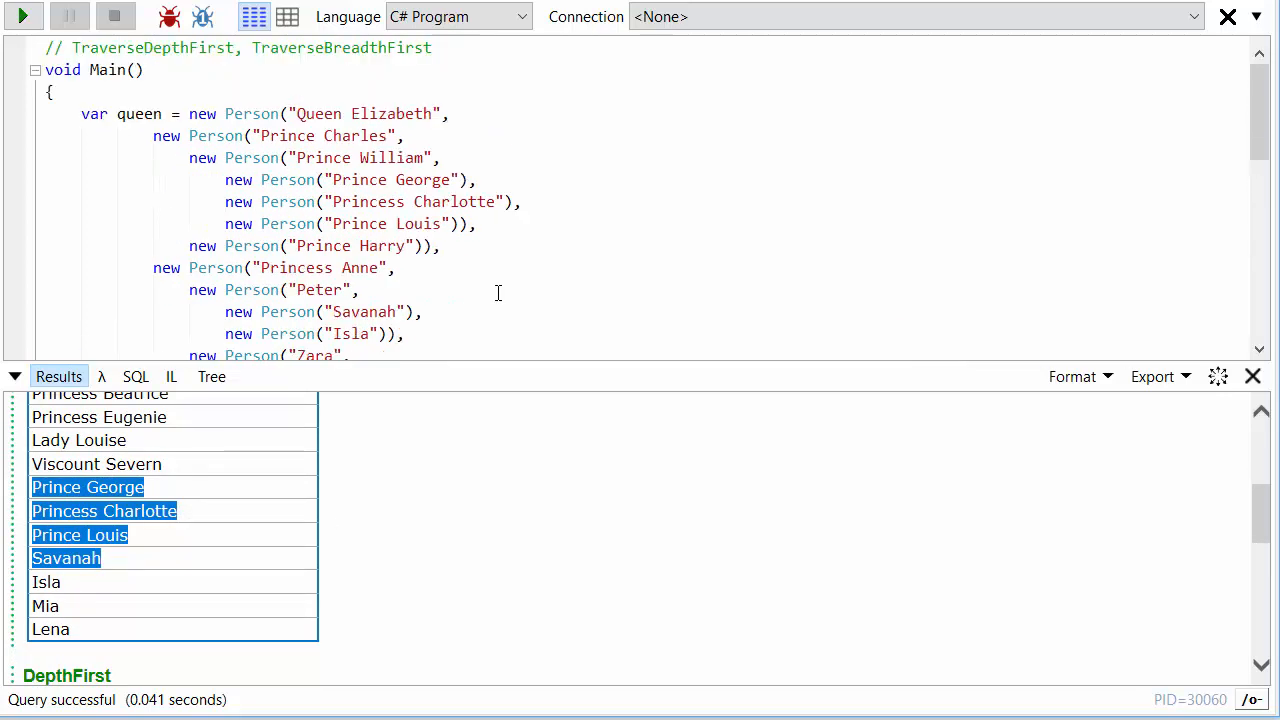
- Scroll through the 20-name DepthFirst list down to Viscount Severn
scroll("down", 3)
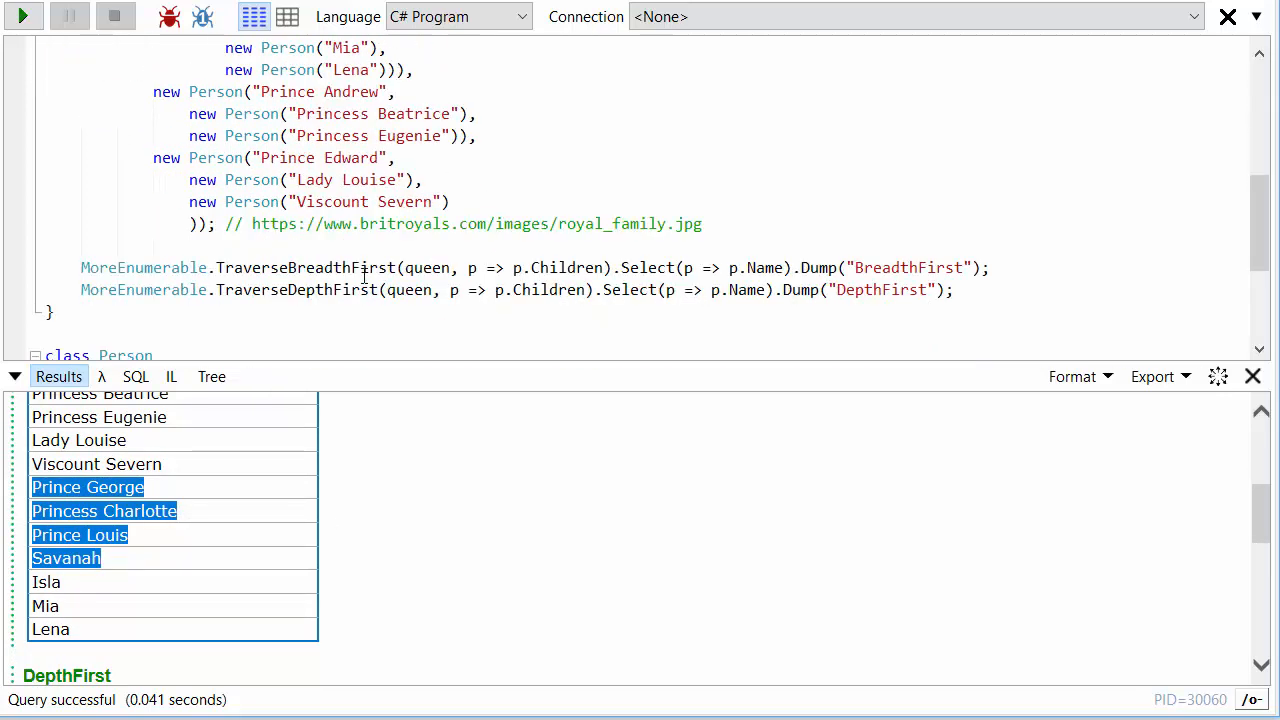
mouse_move(311, 611)
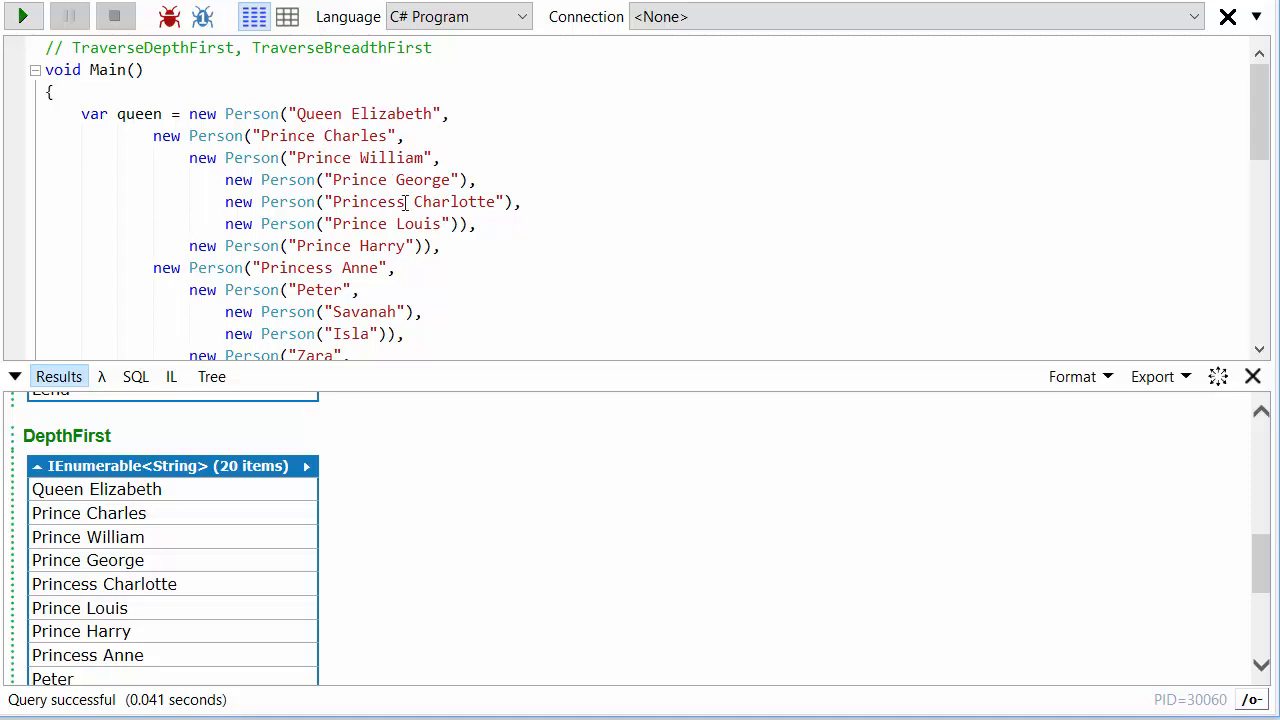
mouse_move(423, 224)
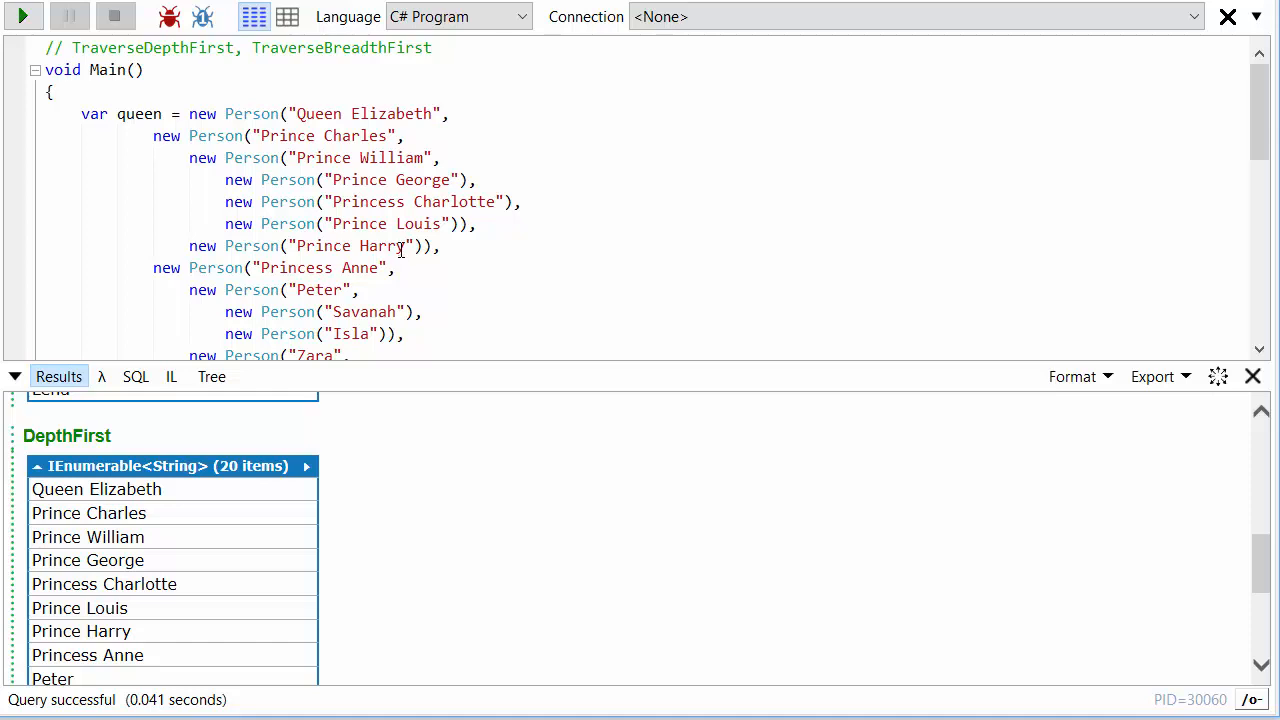
mouse_move(367, 267)
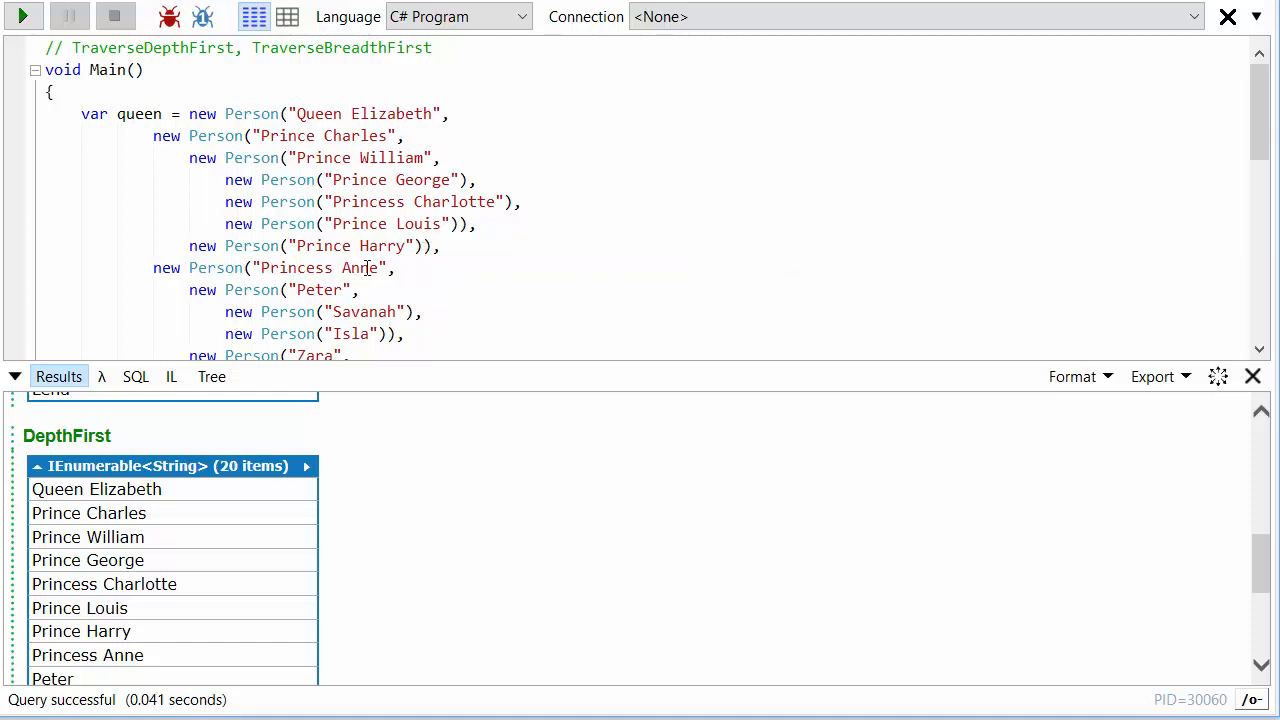
mouse_move(157, 531)
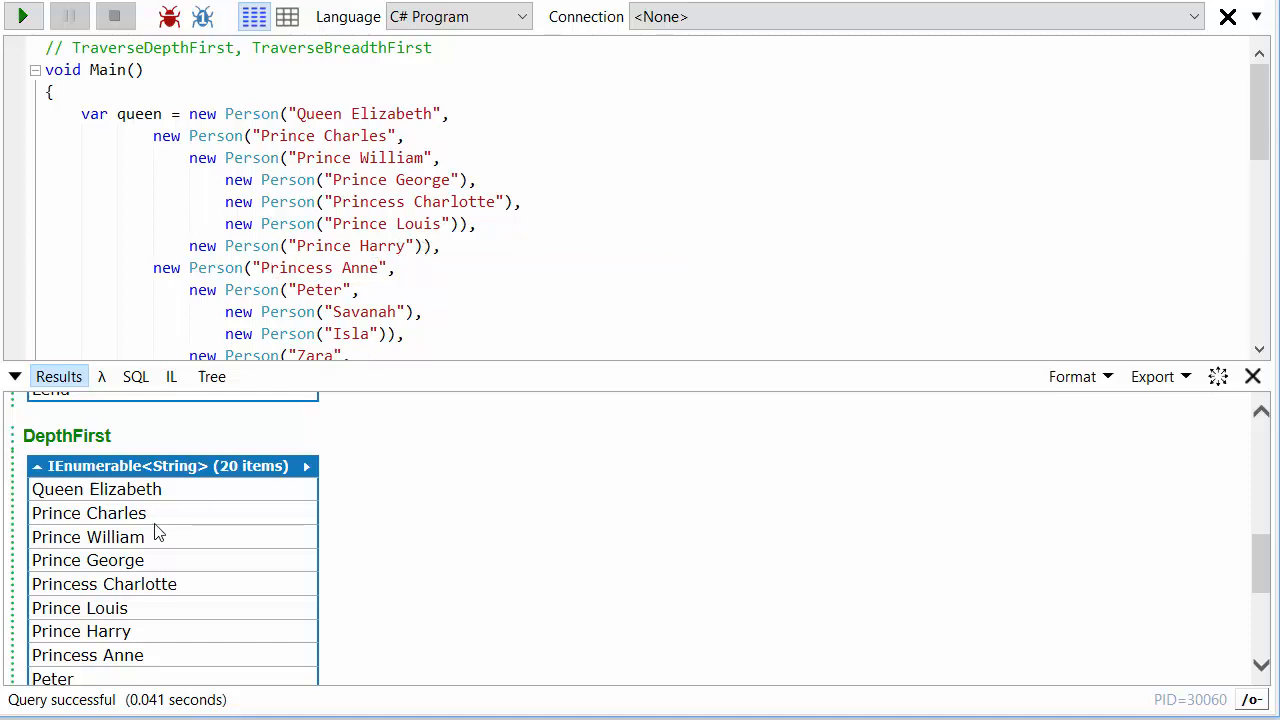
scroll("down", 3)
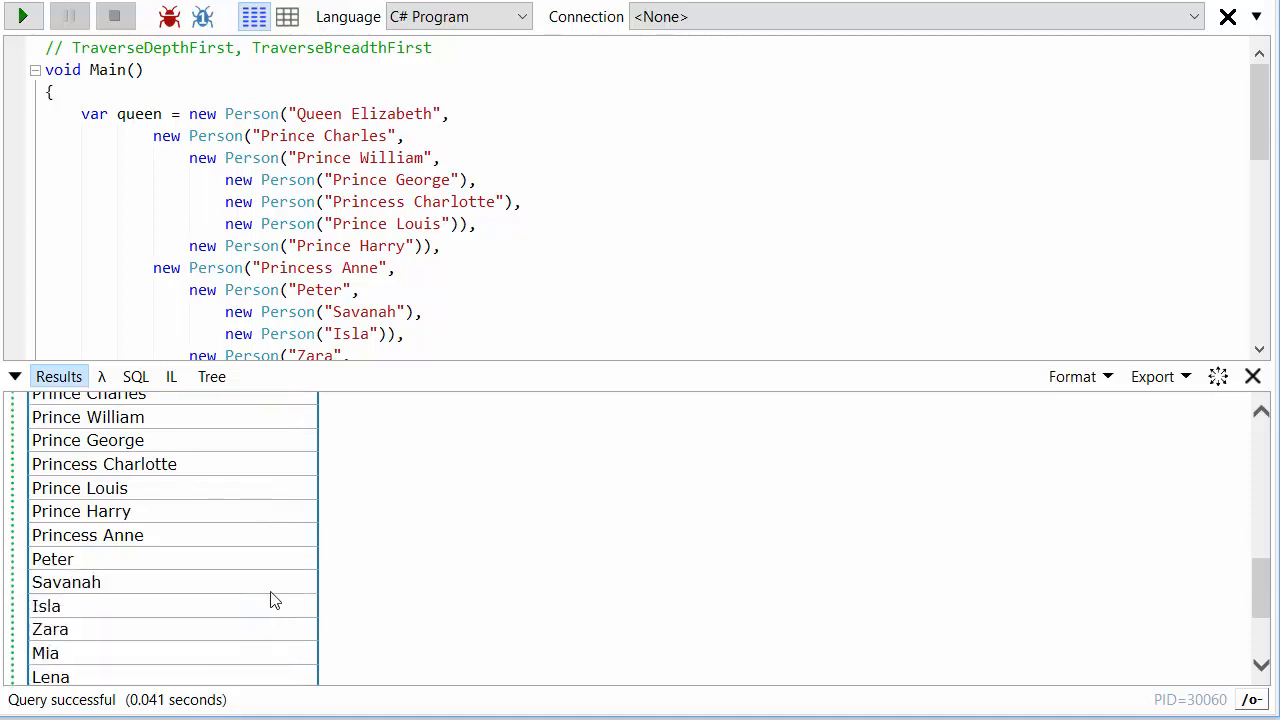
scroll("down", 3)
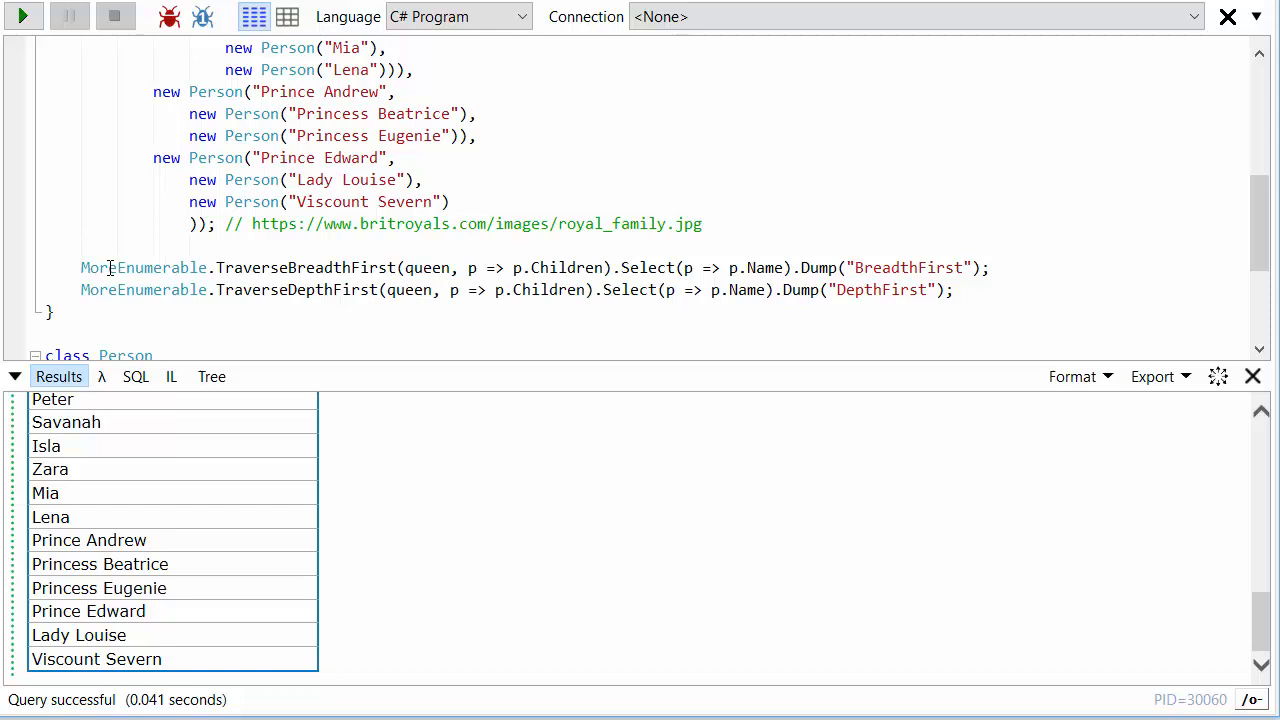
mouse_move(360, 267)
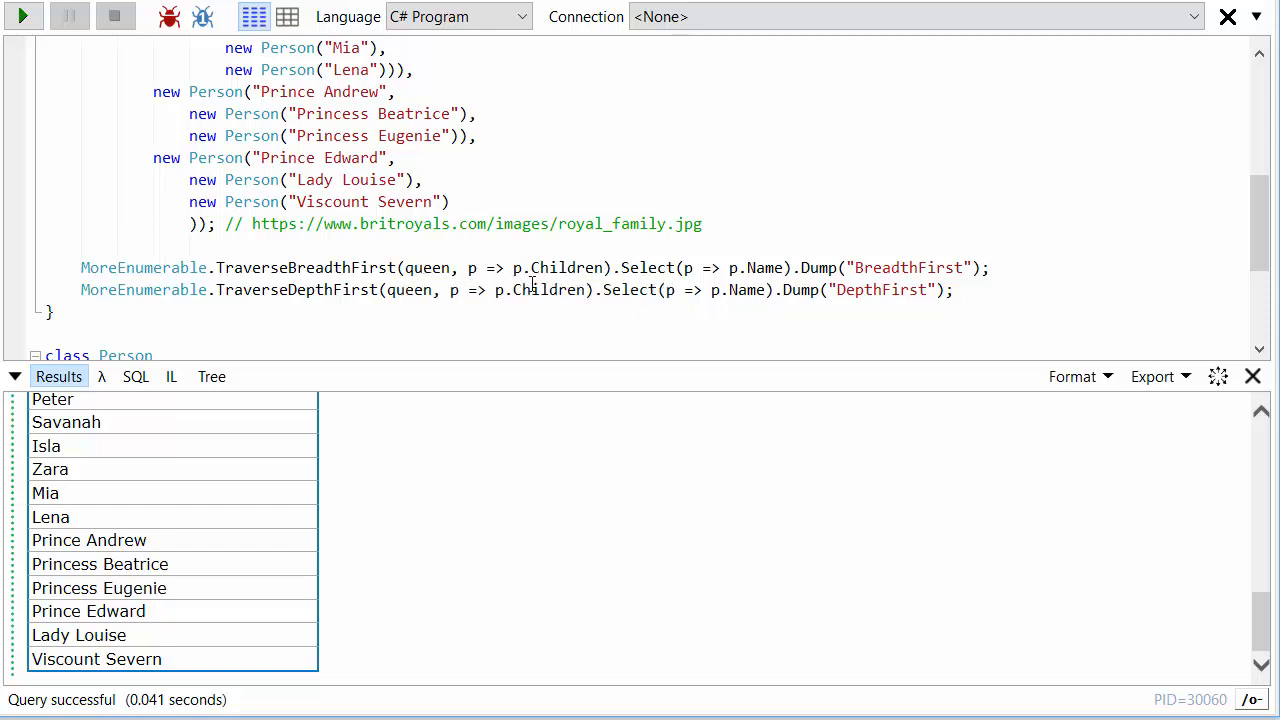
mouse_move(545, 290)
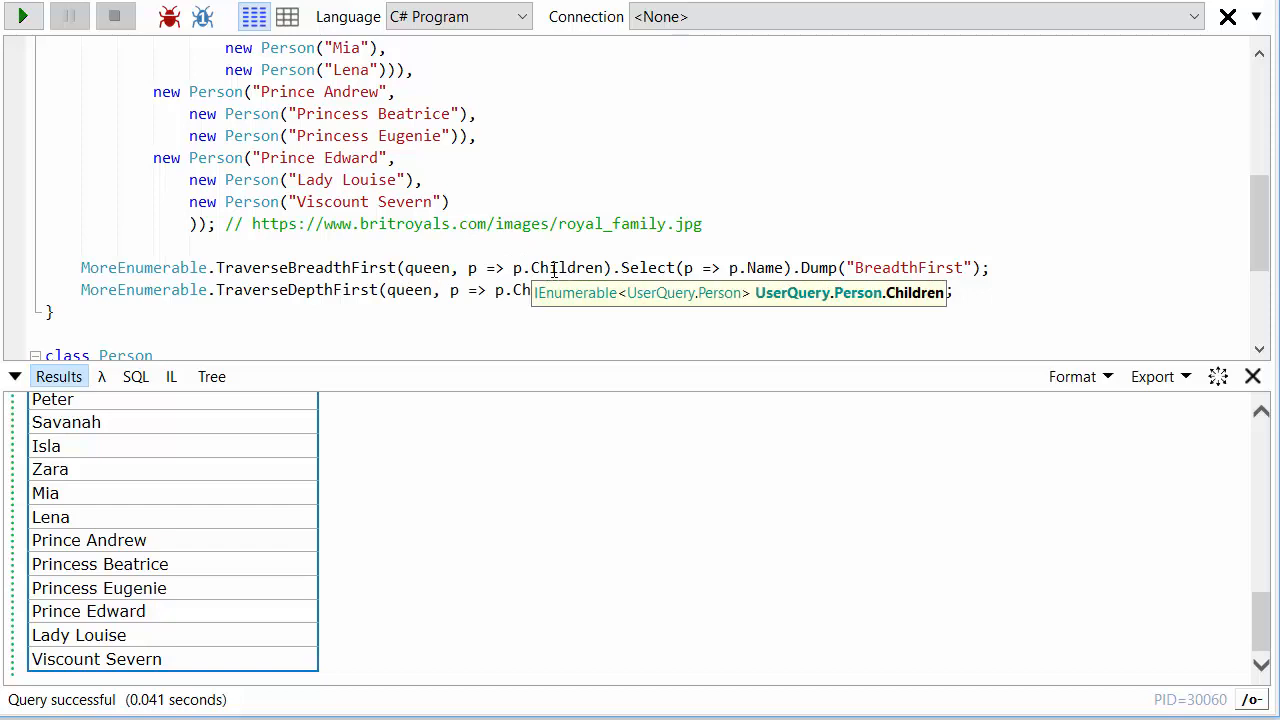
mouse_move(510, 268)
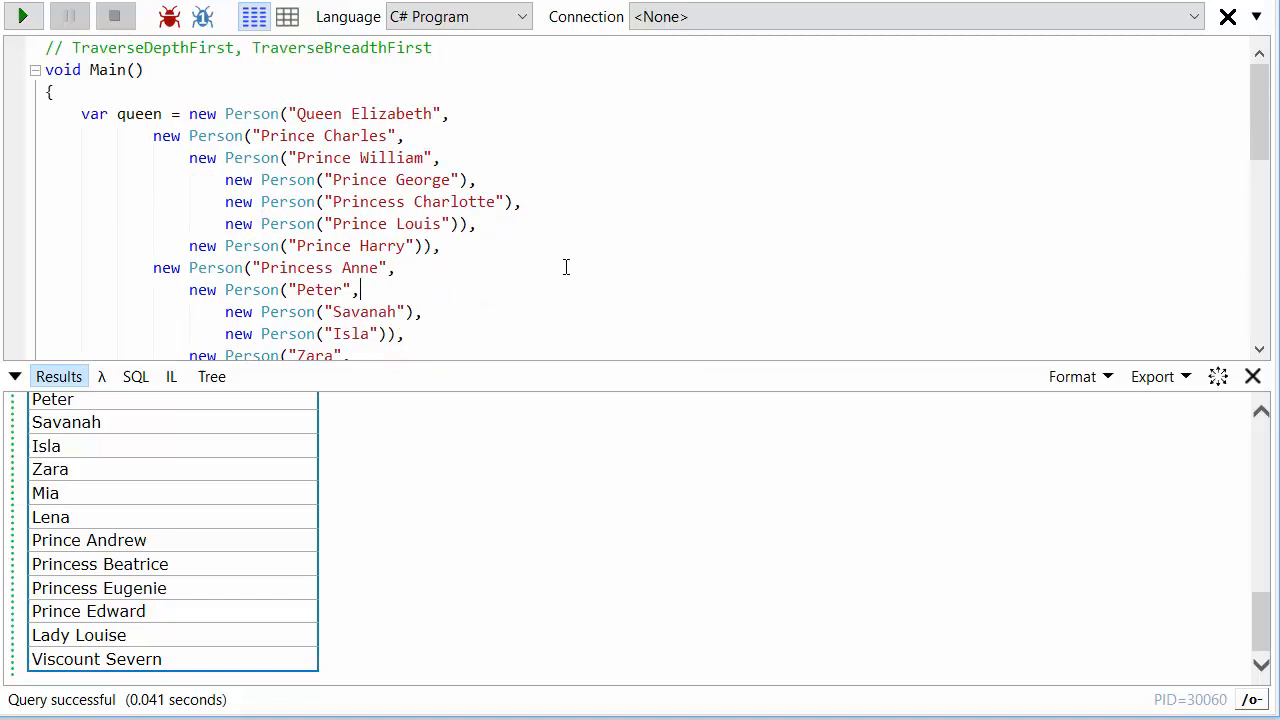
scroll("down", 3)
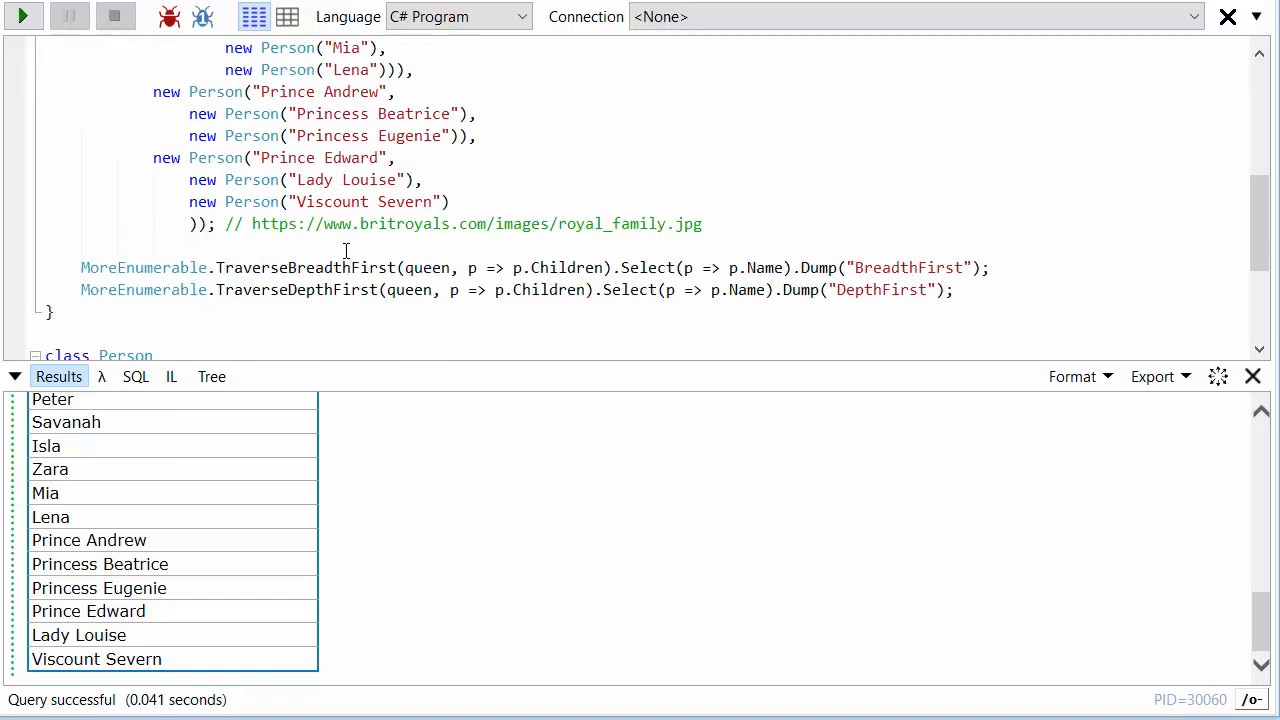
mouse_move(542, 289)
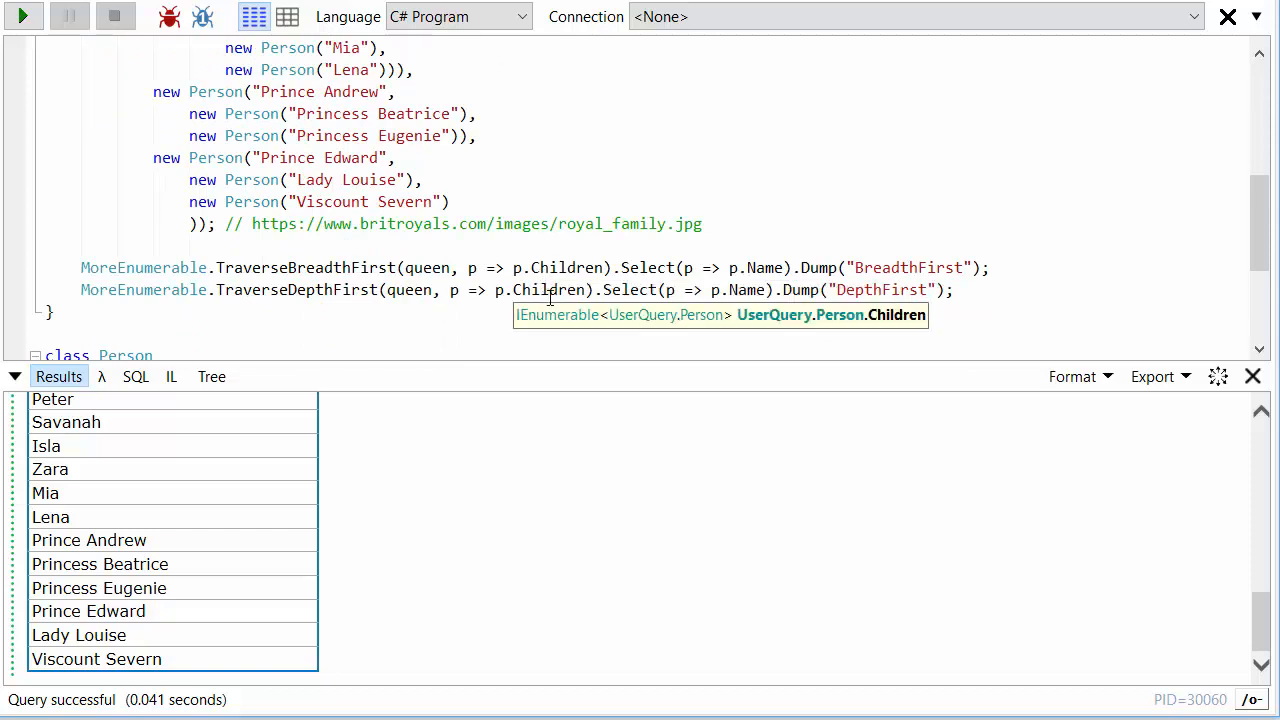
mouse_move(567, 310)
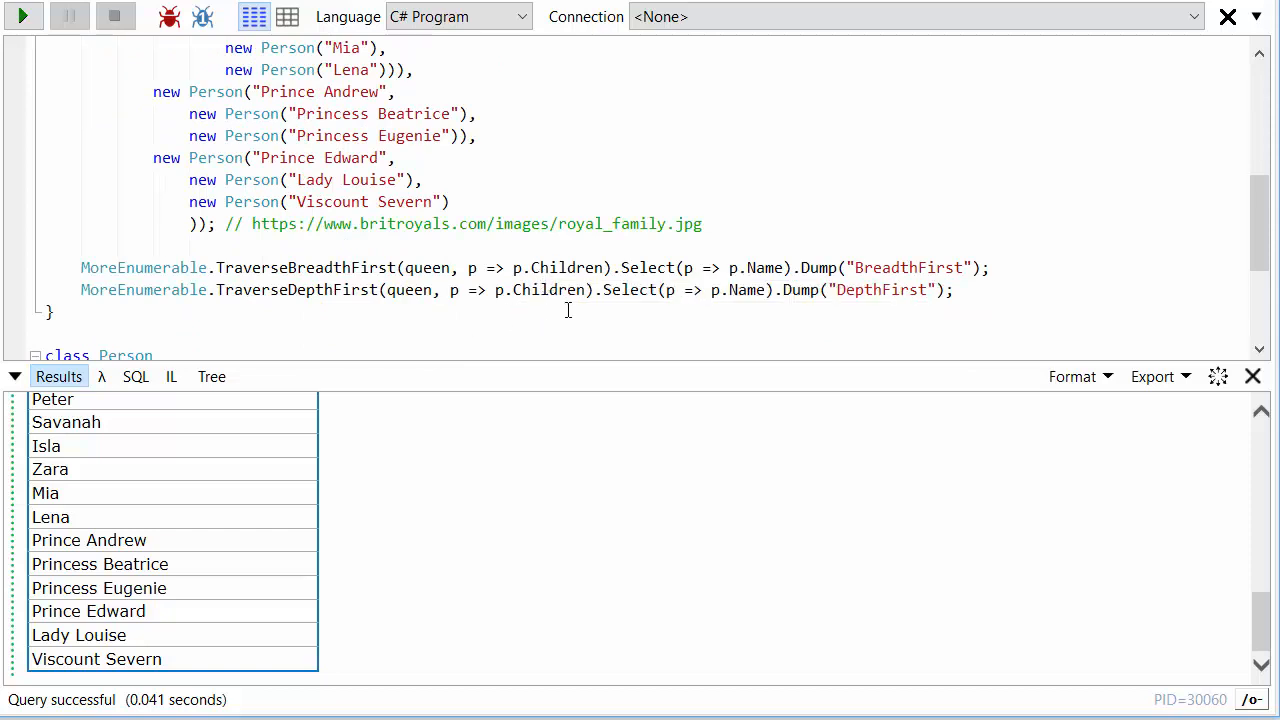
mouse_move(558, 290)
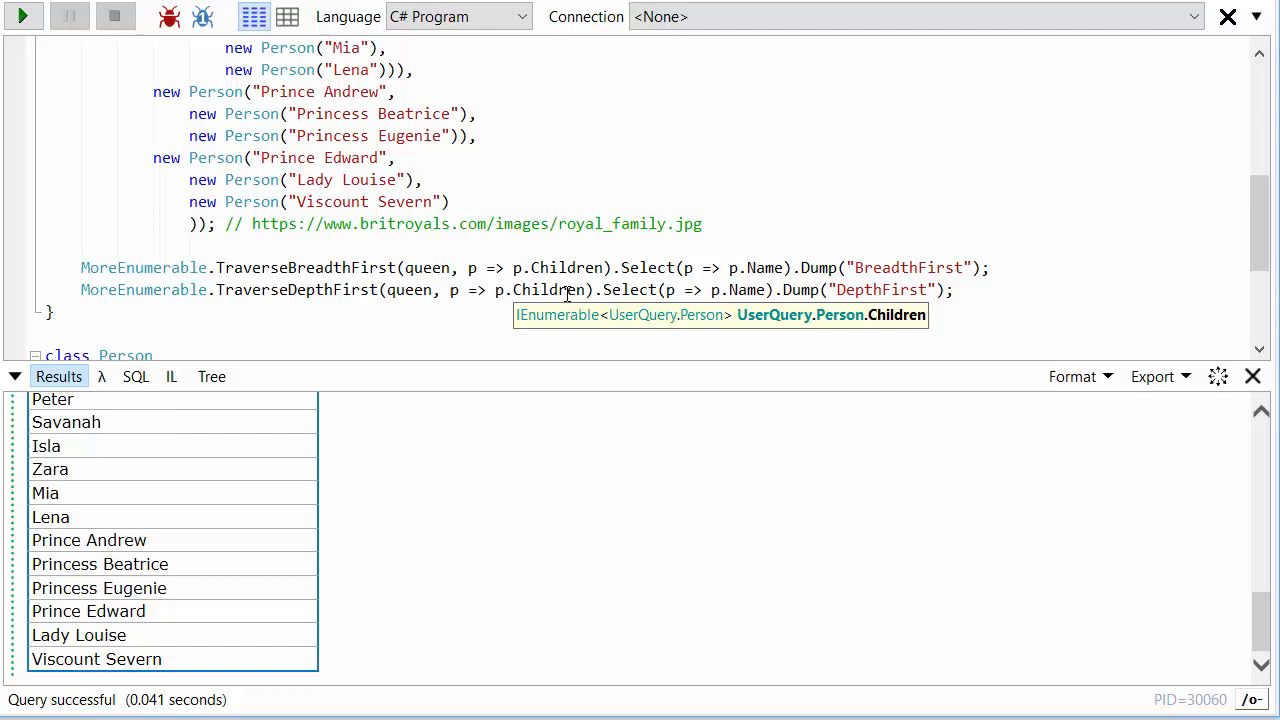
scroll("down", 3)
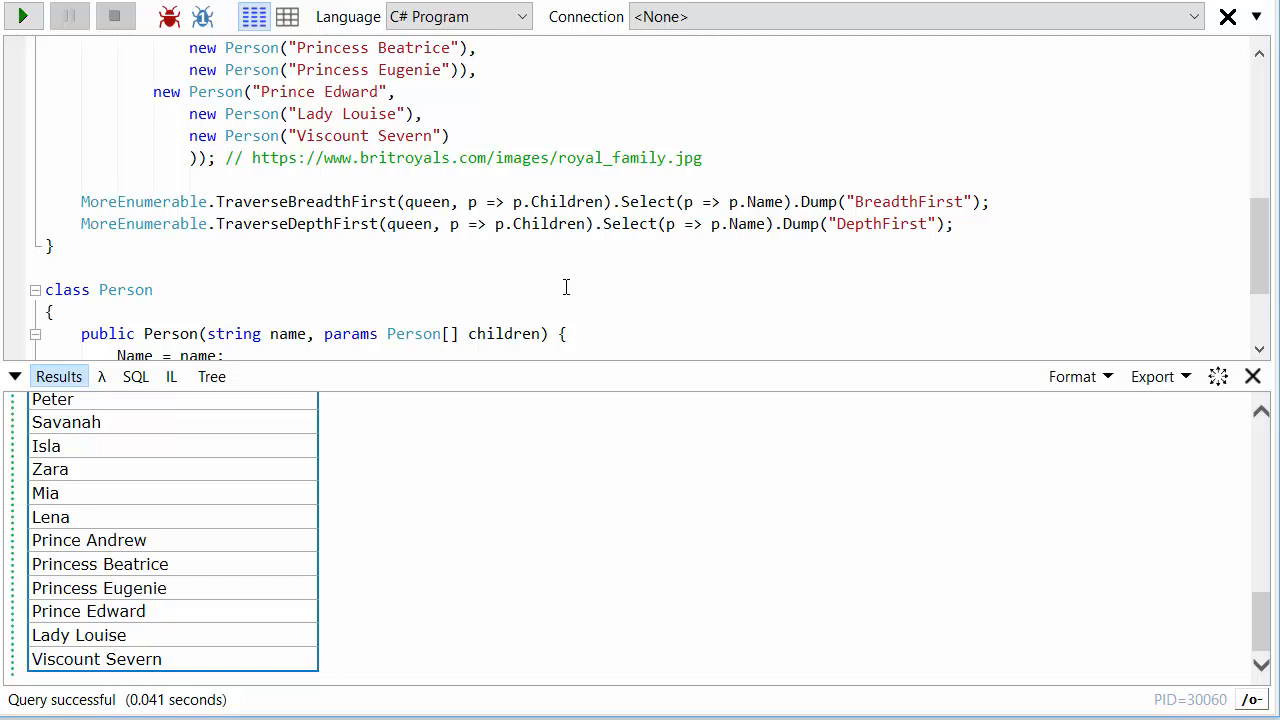
mouse_move(548, 287)
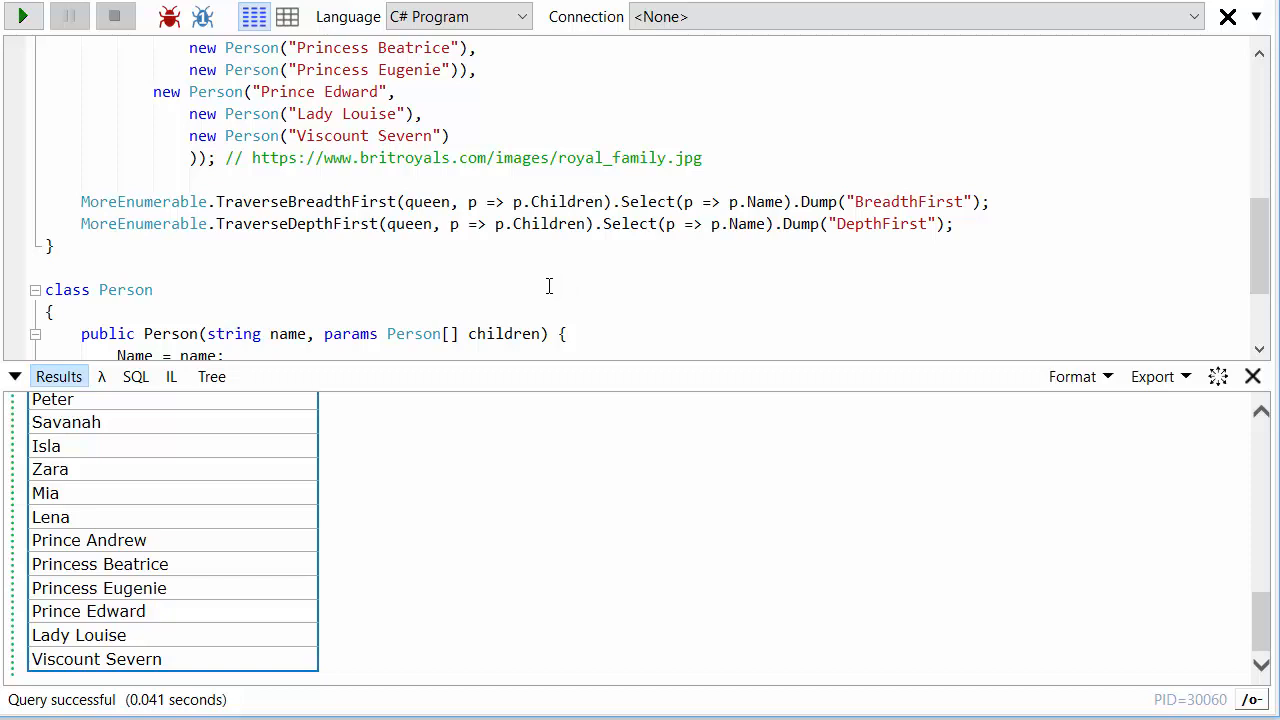